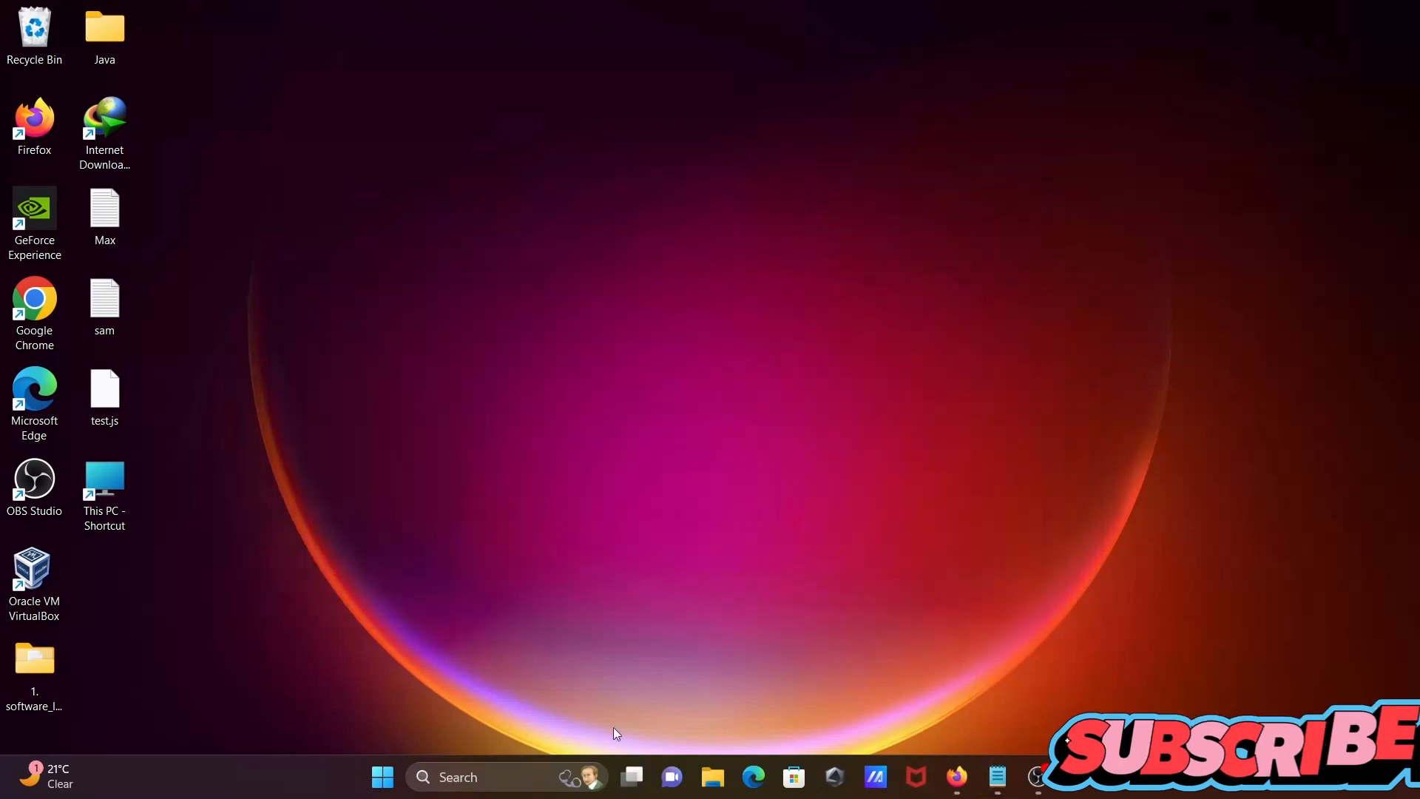
# - Search the Start menu for 'sub' and launch Sublime Text from Best match
pyautogui.write('sub')
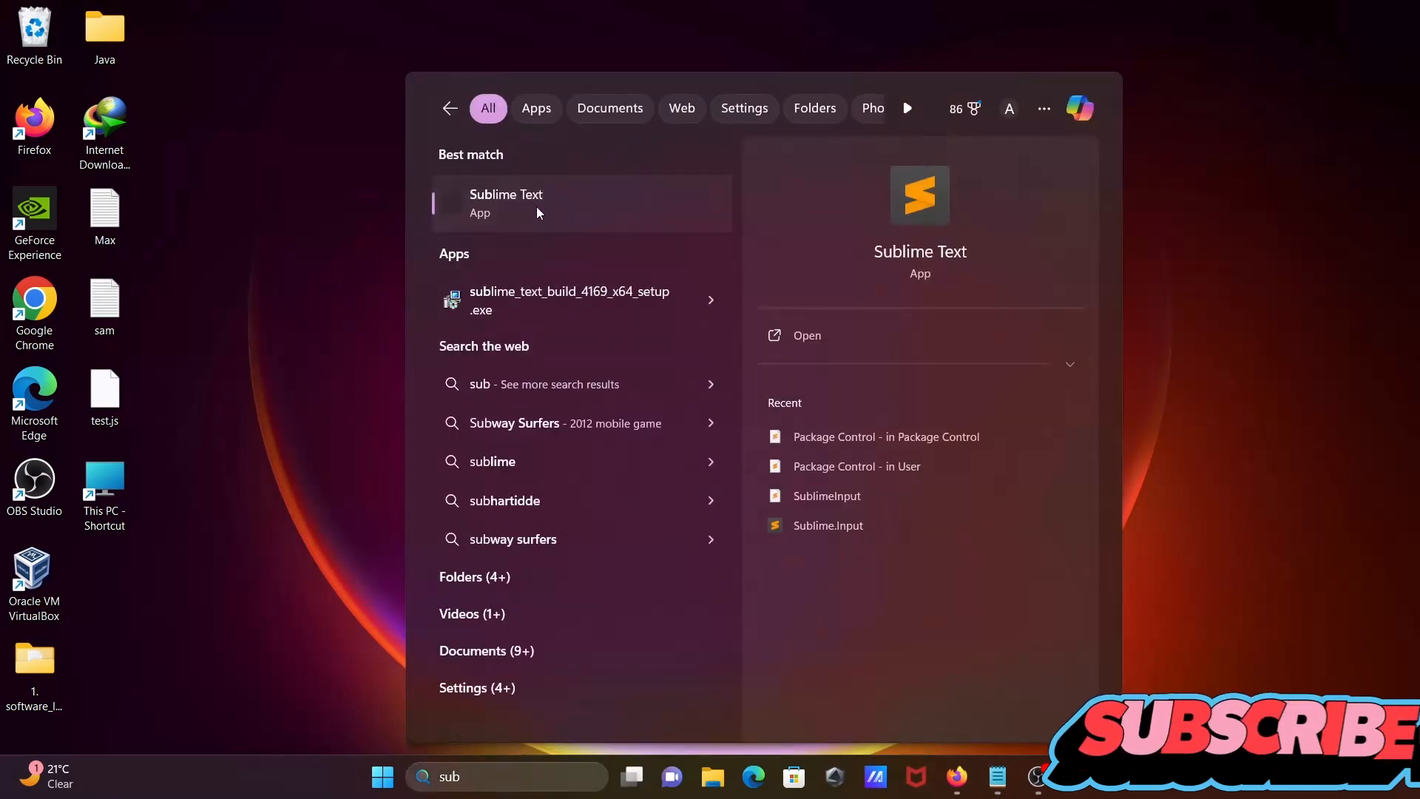
pyautogui.click(505, 202)
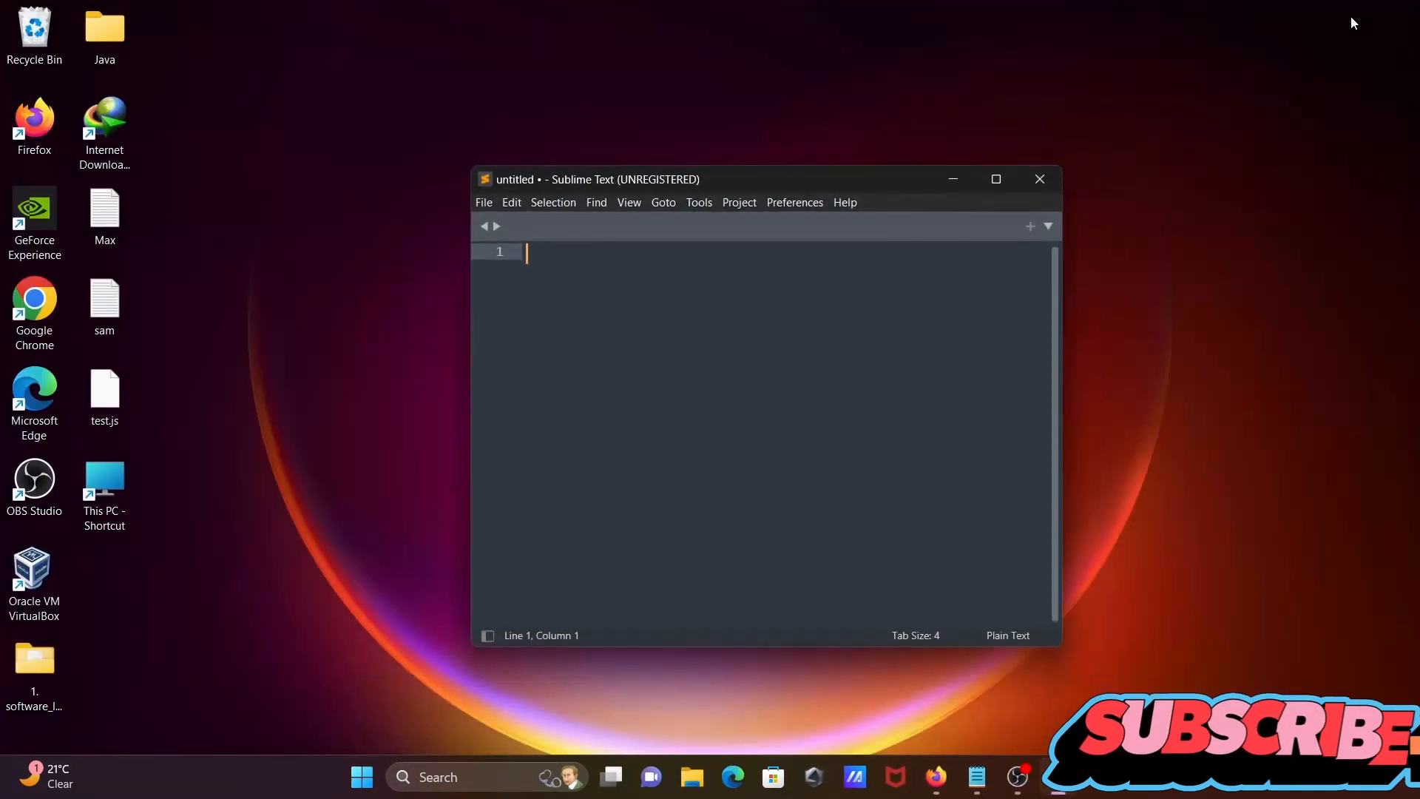
pyautogui.moveTo(698, 202)
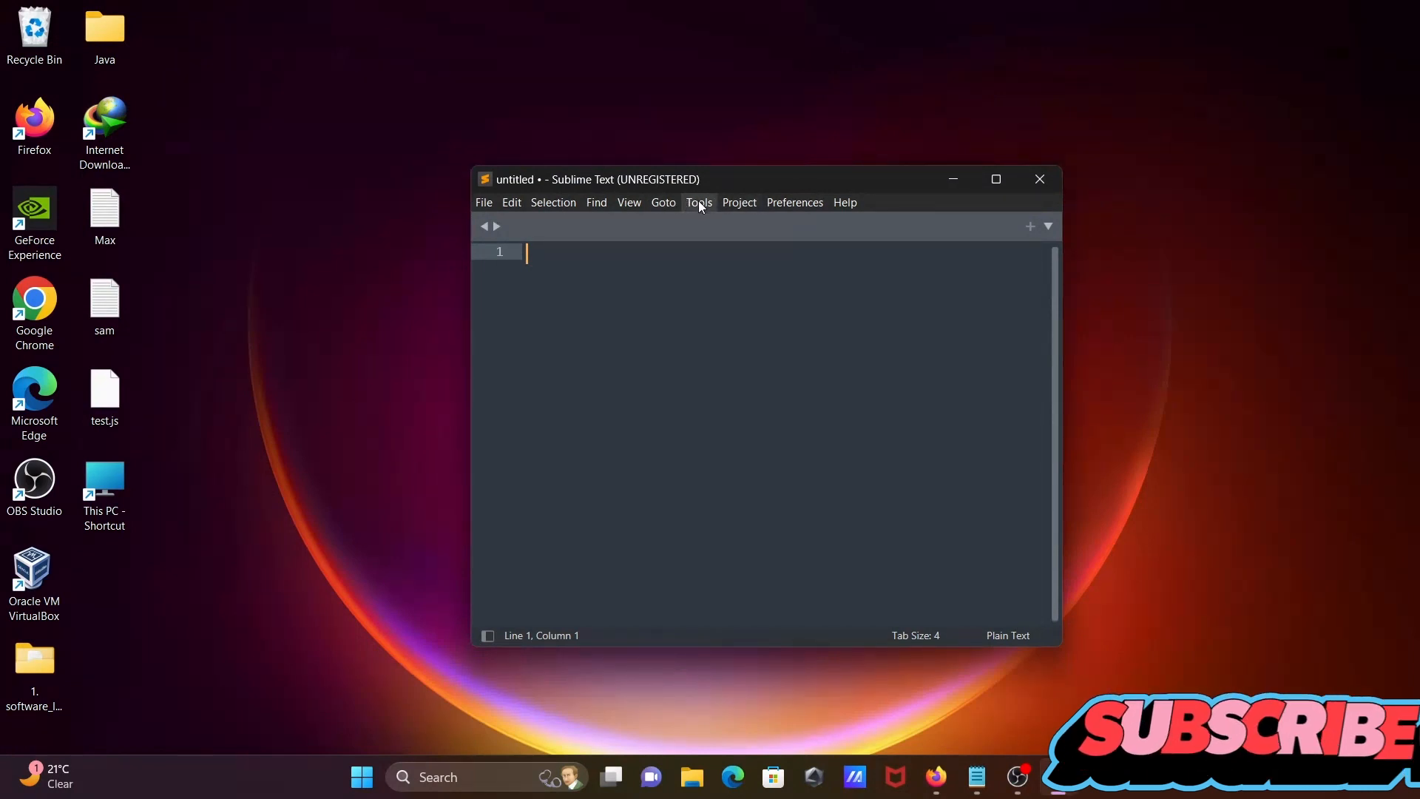
pyautogui.click(698, 202)
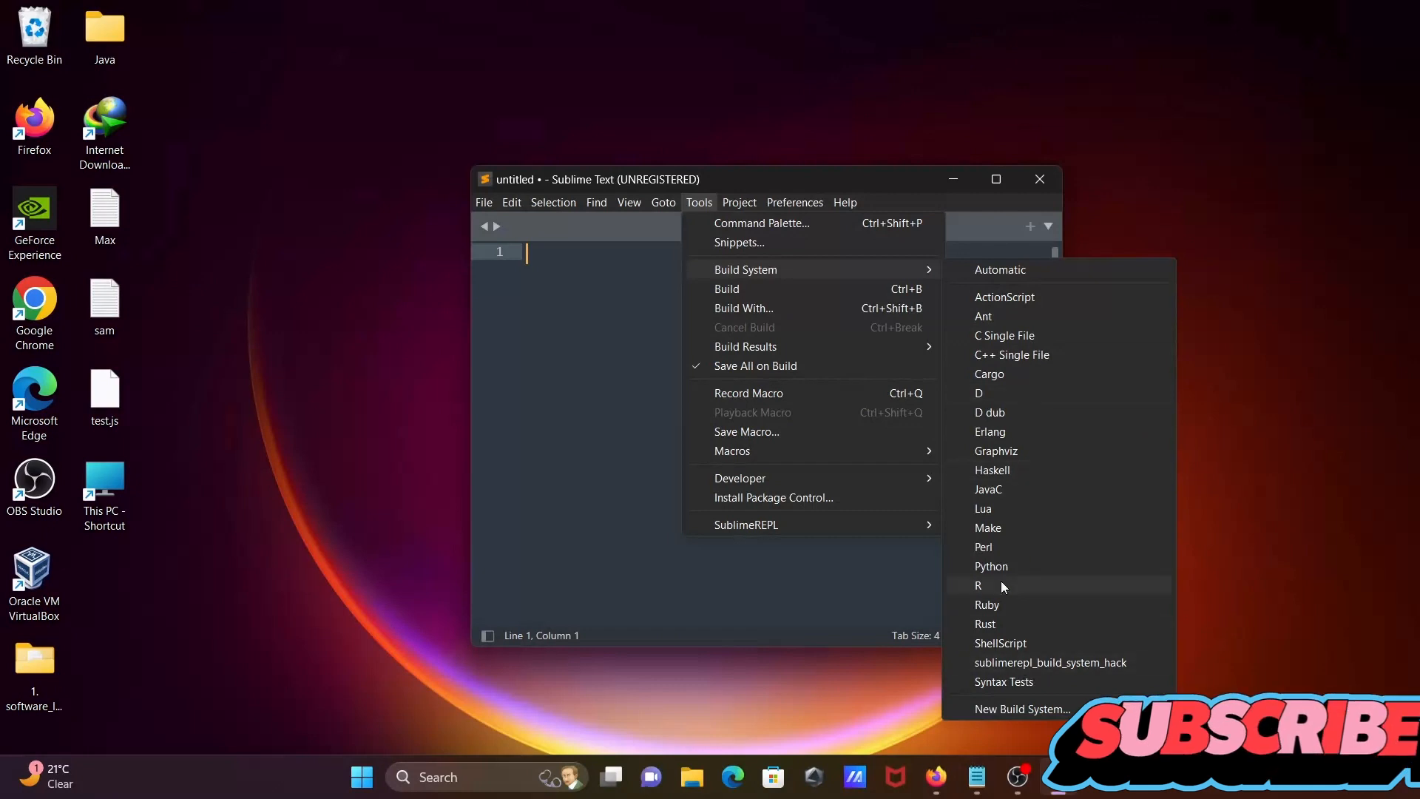
pyautogui.moveTo(990, 374)
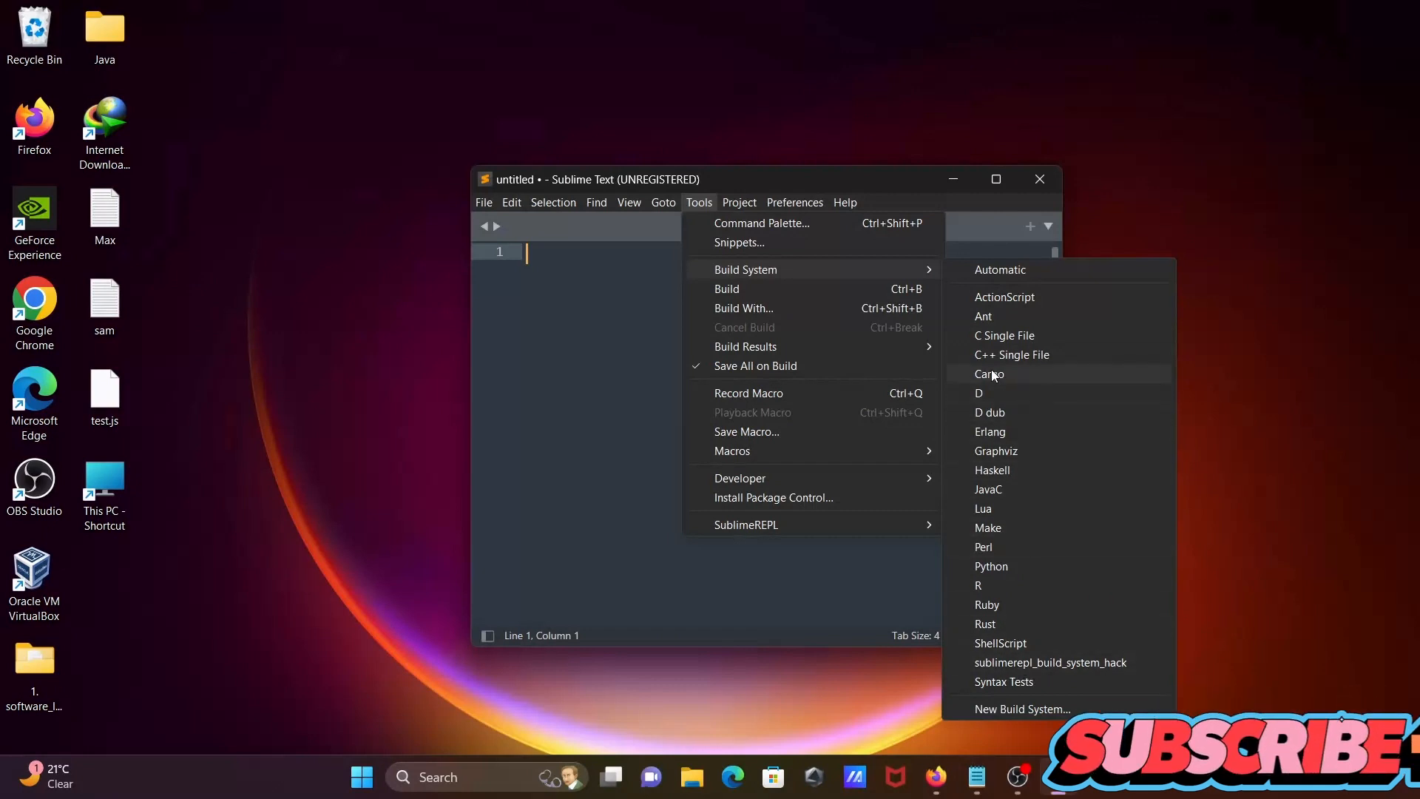
pyautogui.moveTo(1000, 643)
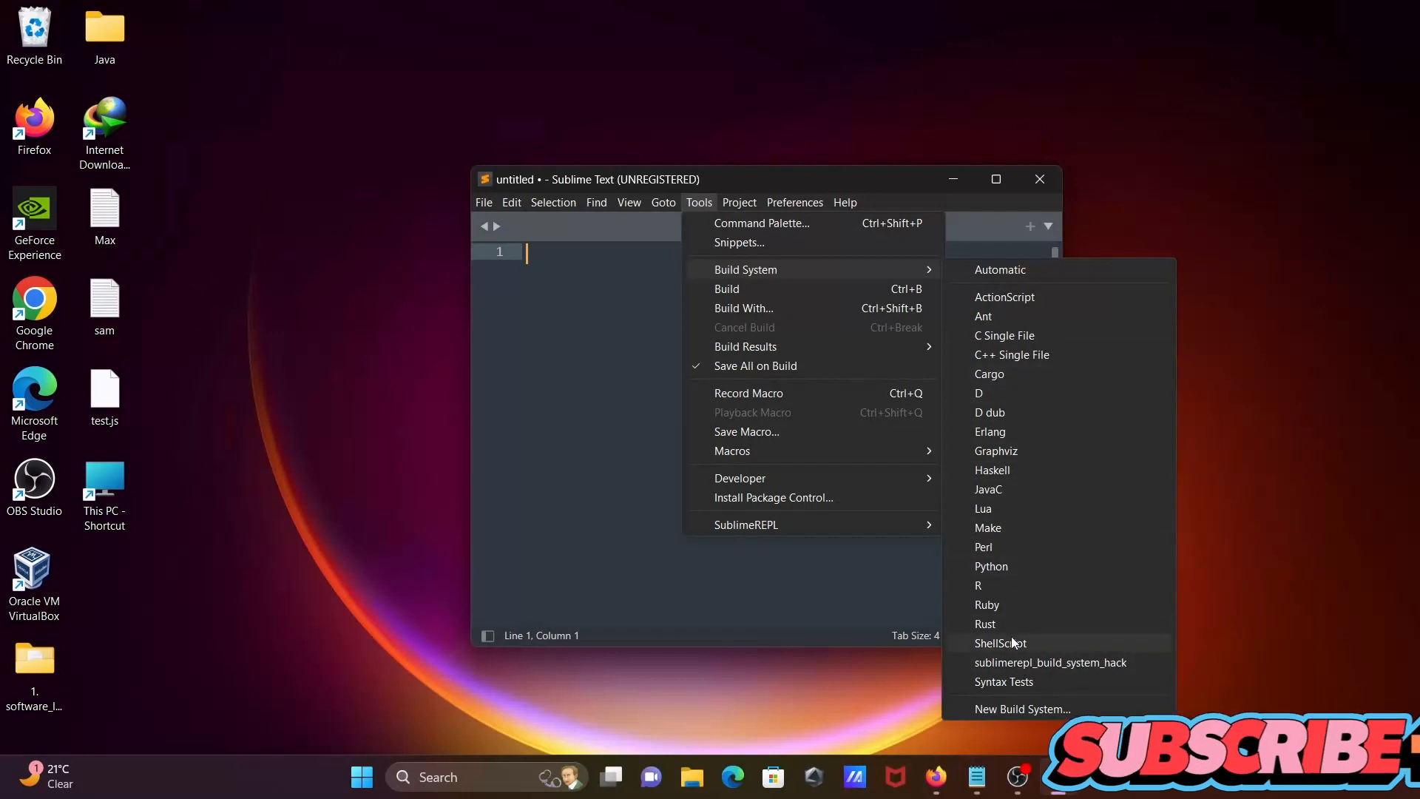
pyautogui.click(843, 201)
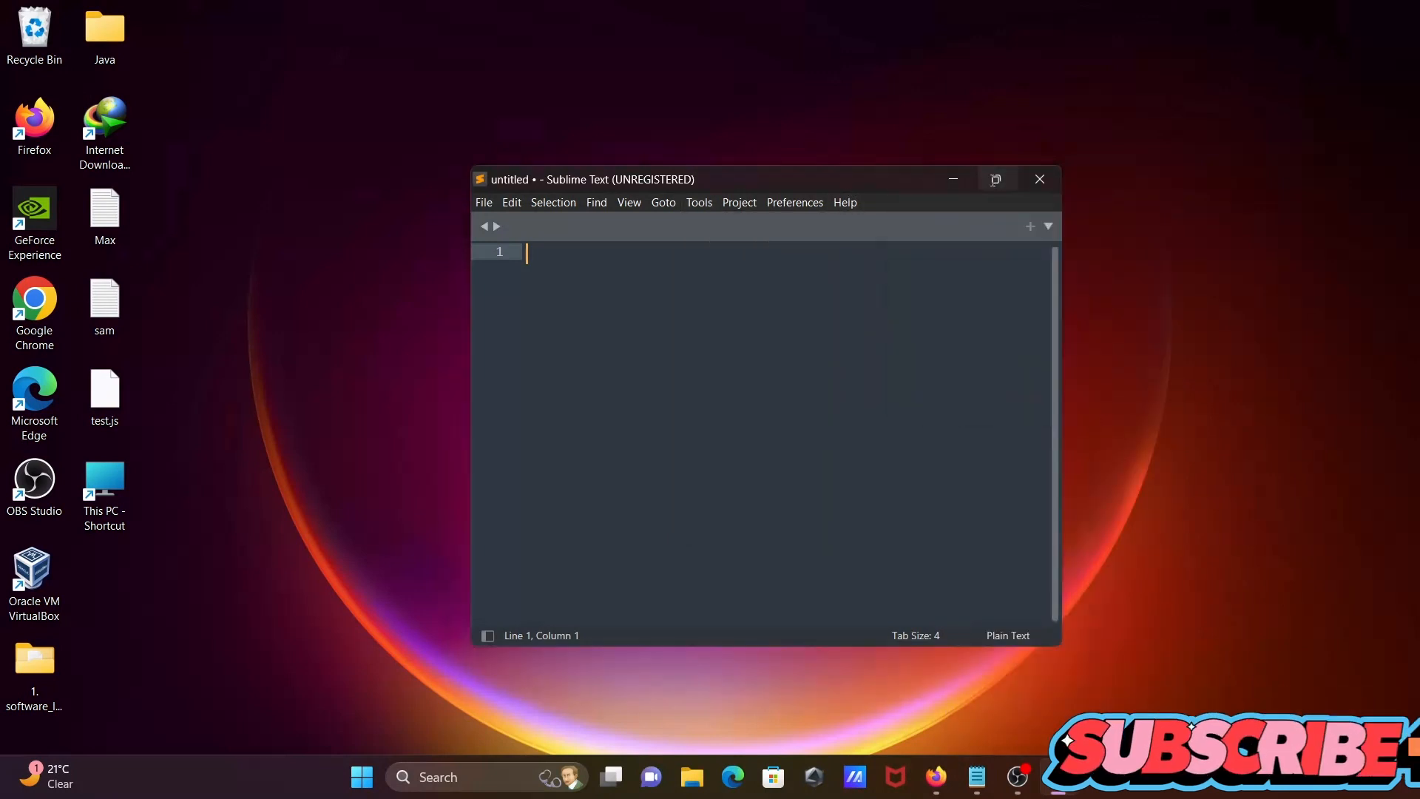
# - Maximize the editor and run Install Package Control from the Command Palette
pyautogui.click(228, 29)
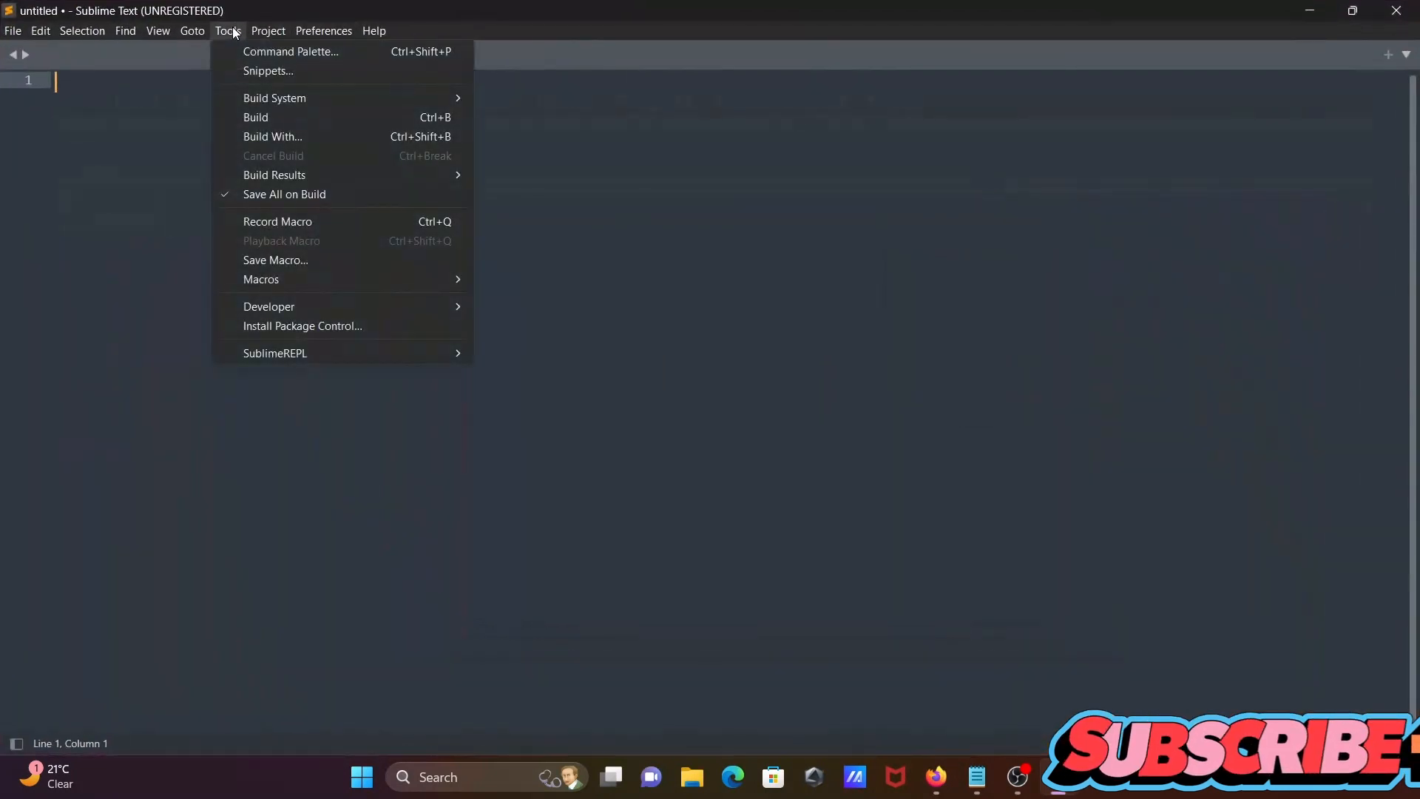
pyautogui.click(290, 52)
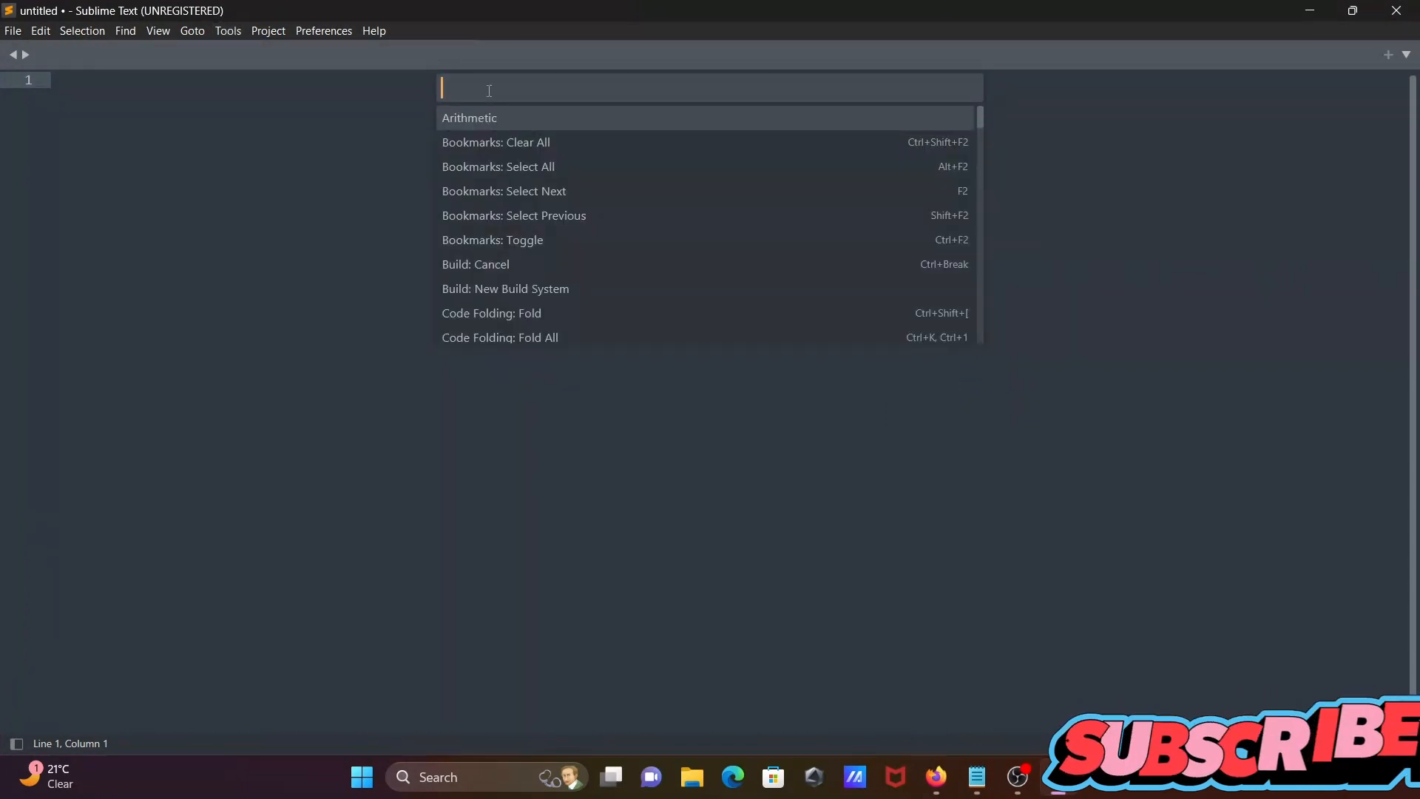
pyautogui.write('package c')
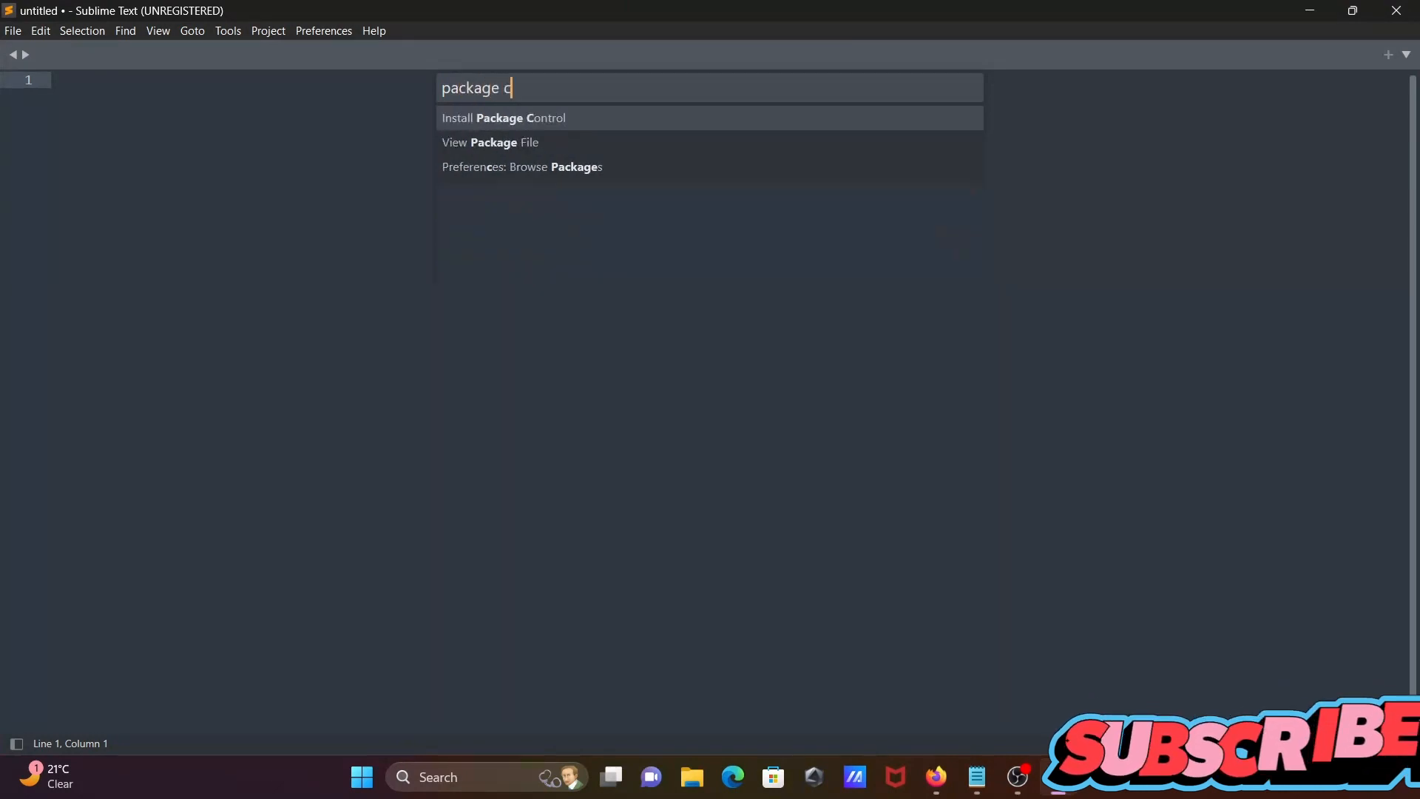
pyautogui.write('ontrol')
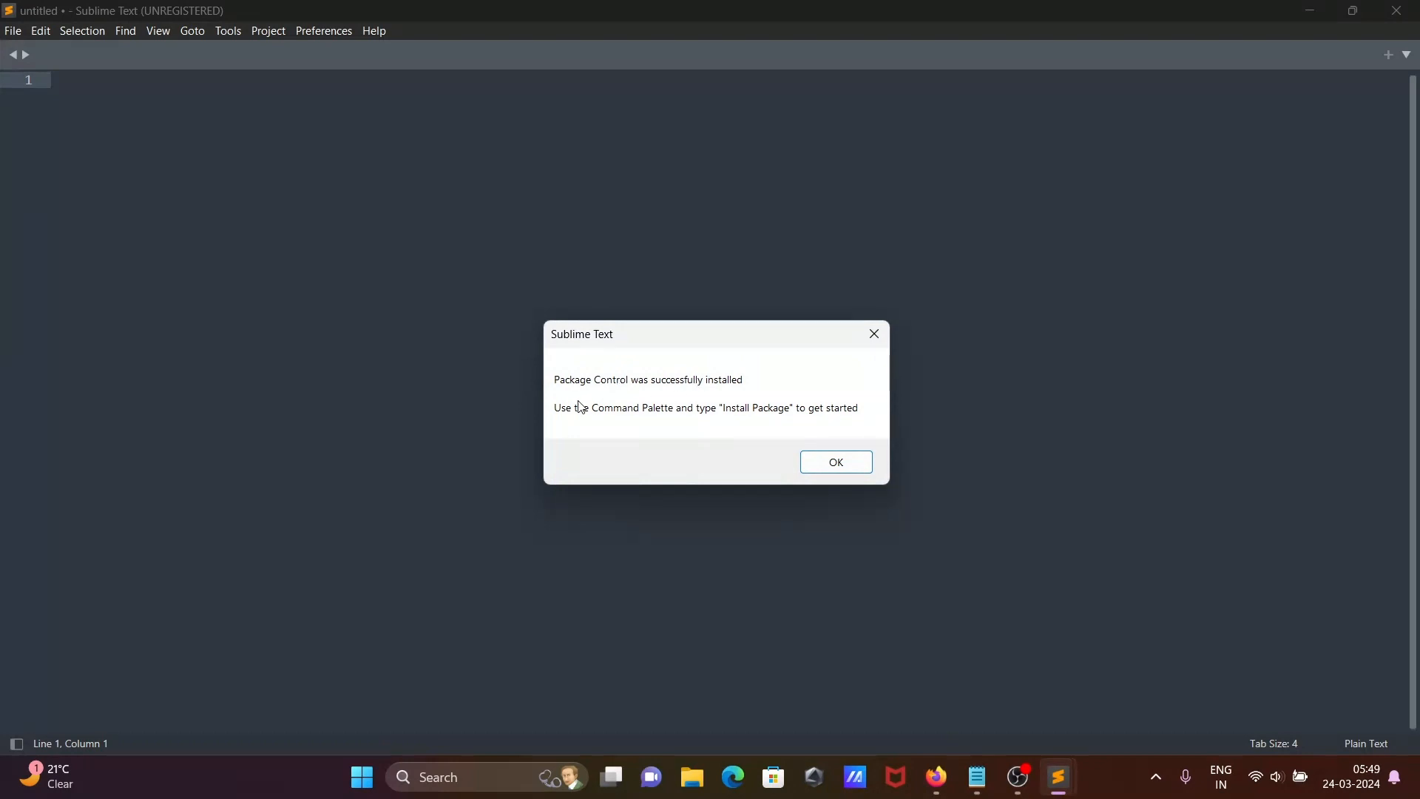
pyautogui.moveTo(735, 401)
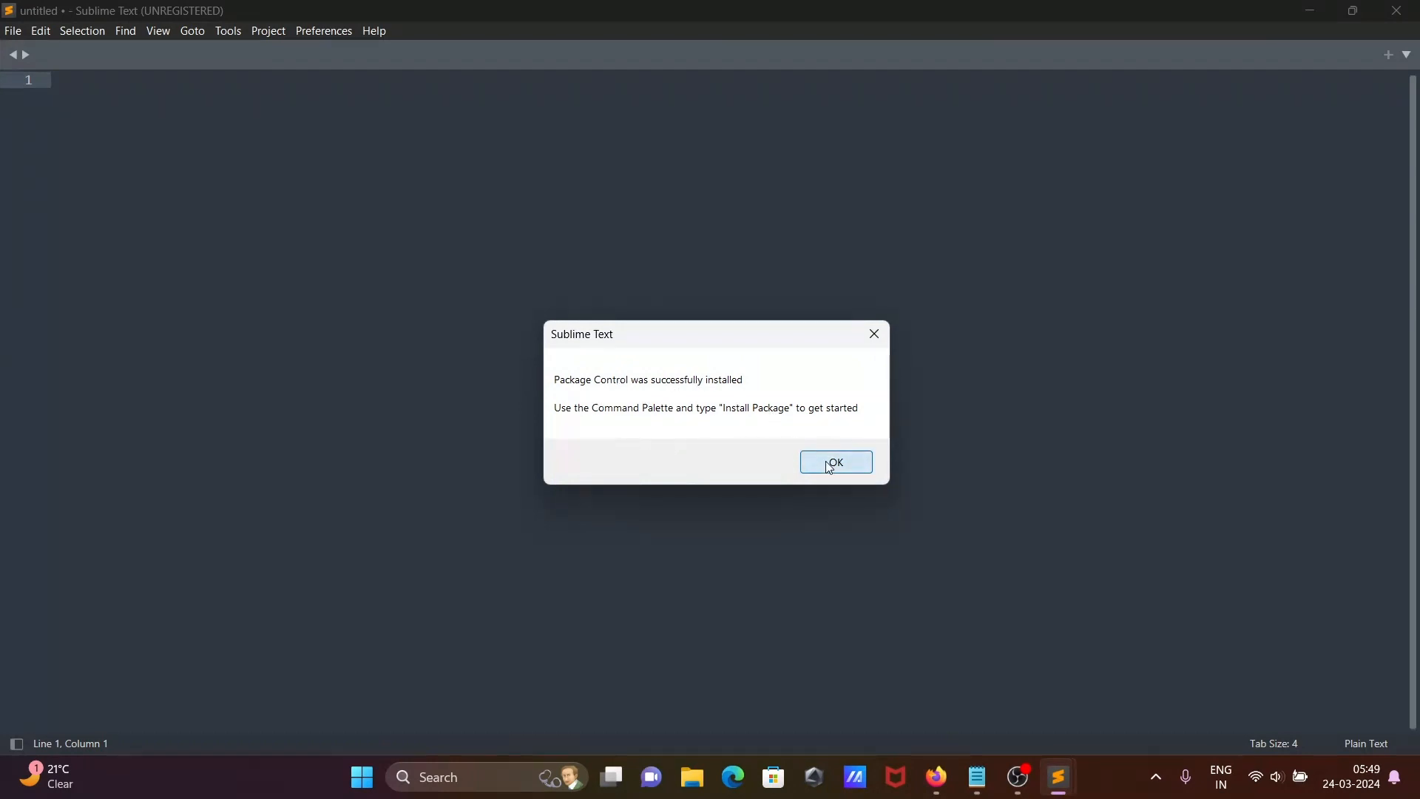
# - Dismiss the install success message, run a Package Control command, and acknowledge the migration notice
pyautogui.click(834, 463)
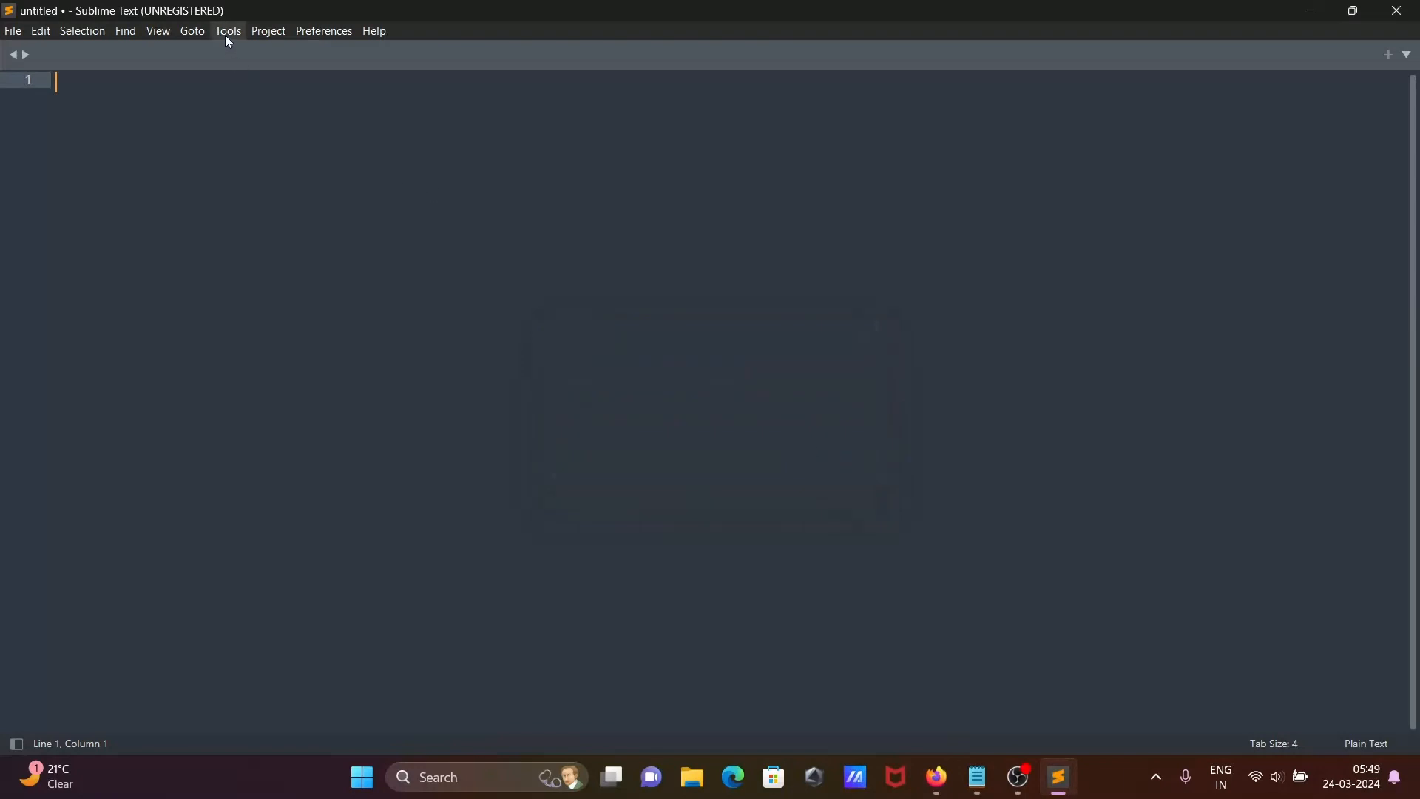
pyautogui.click(227, 29)
pyautogui.write('package control')
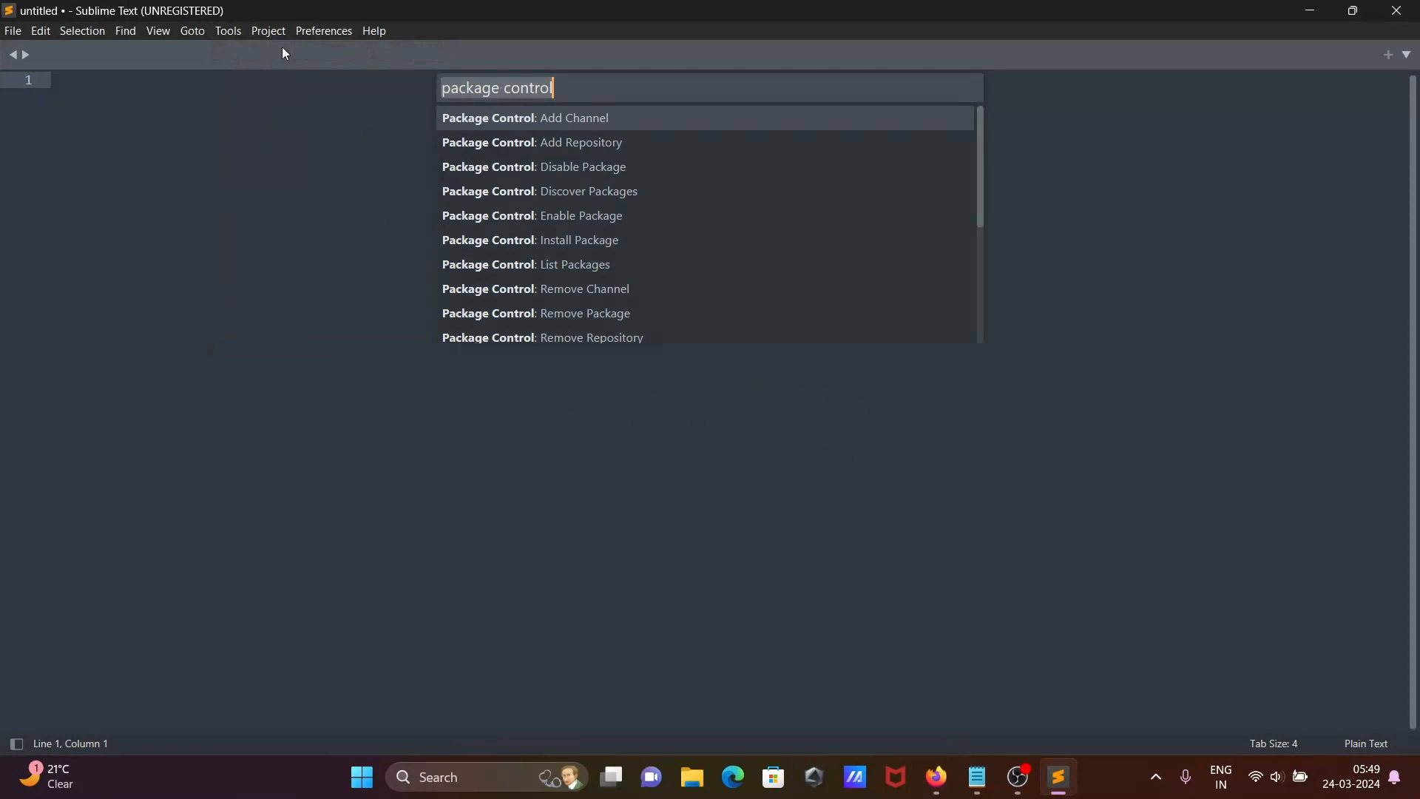
pyautogui.moveTo(495, 92)
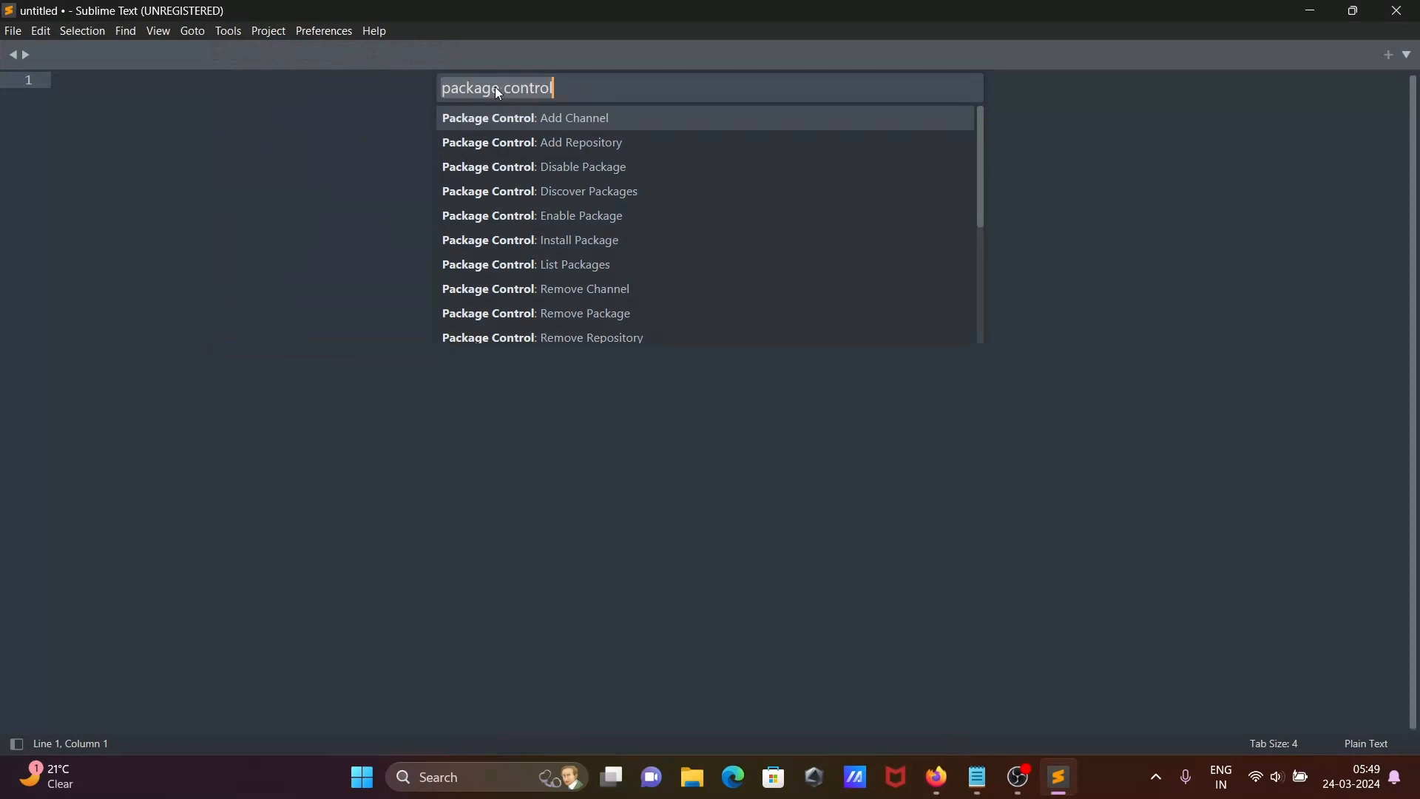
pyautogui.moveTo(488, 251)
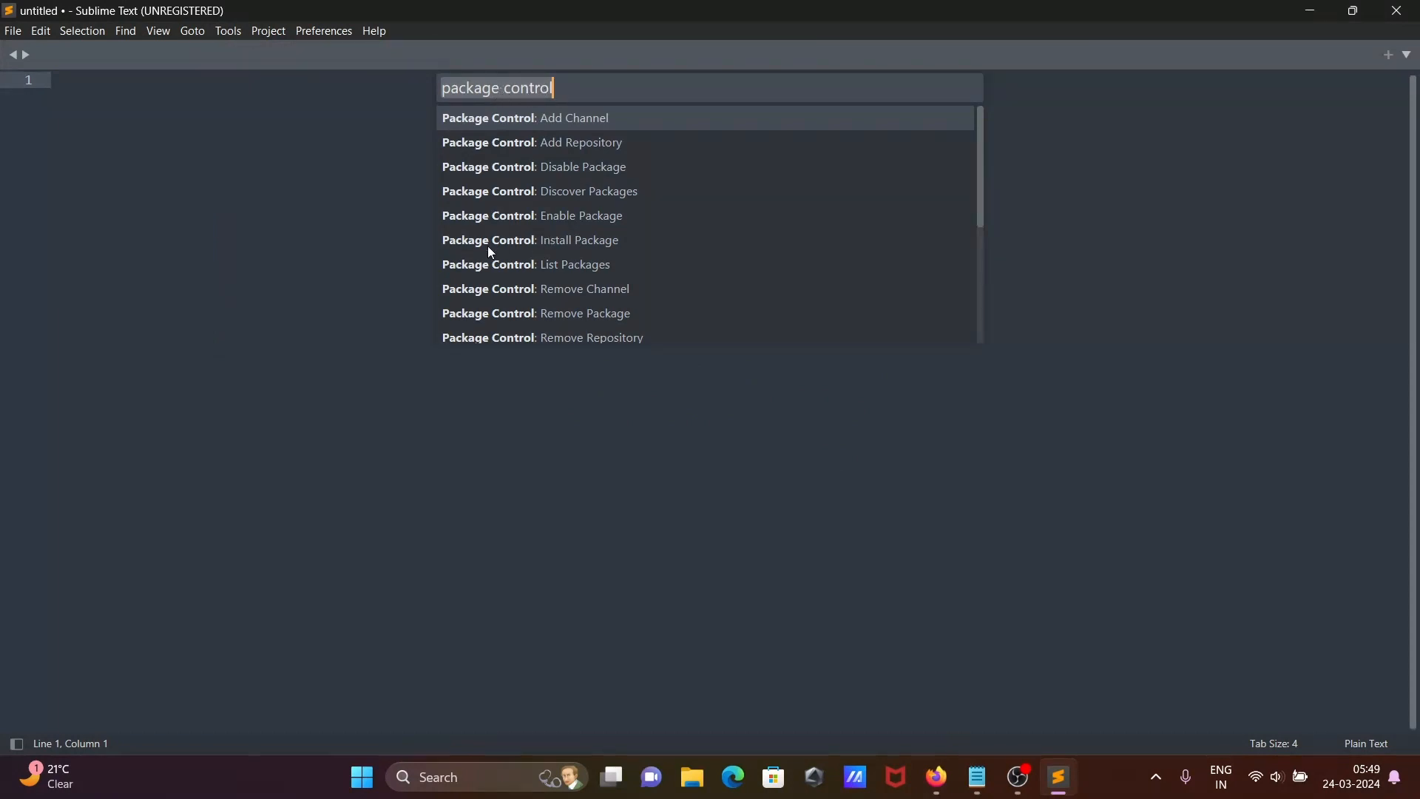
pyautogui.press('Escape')
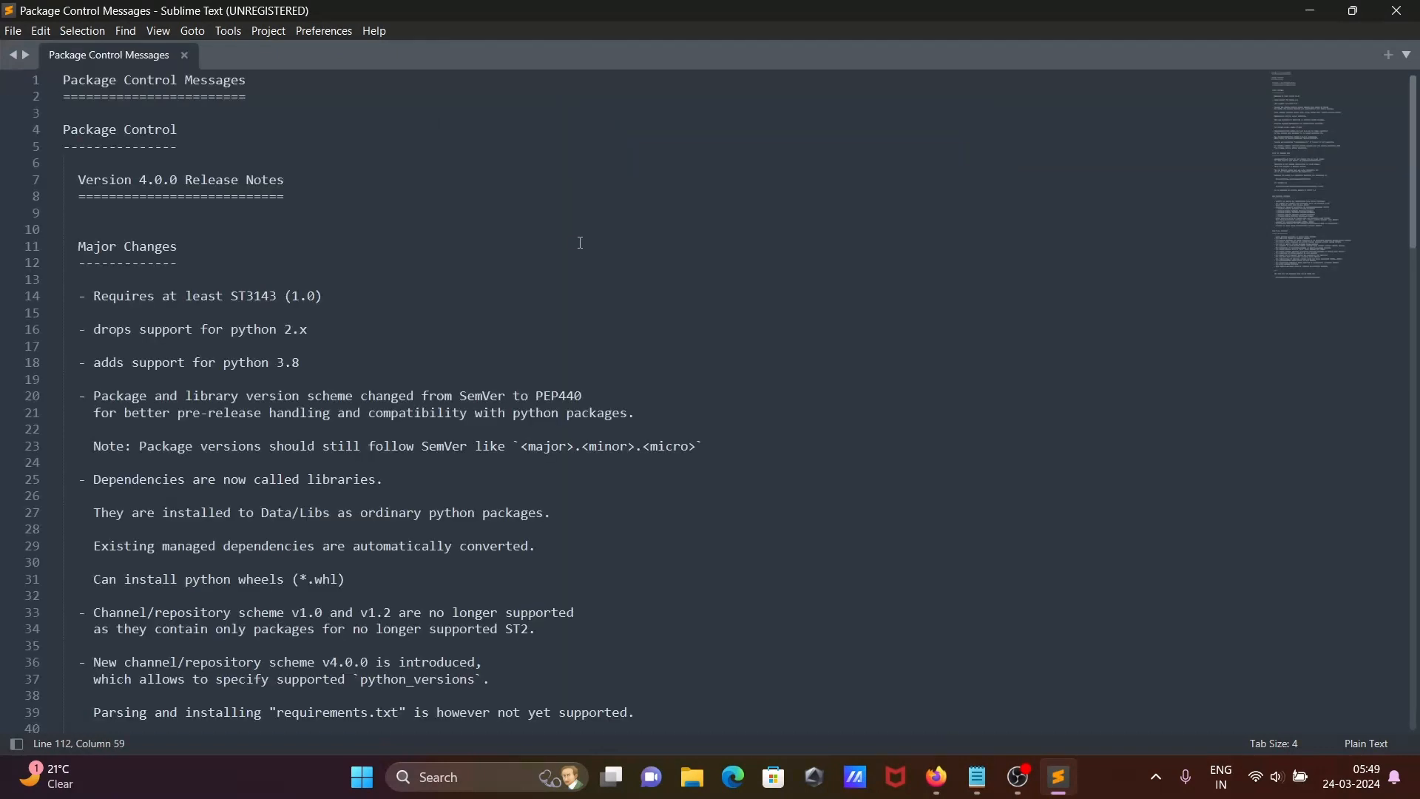
pyautogui.moveTo(181, 63)
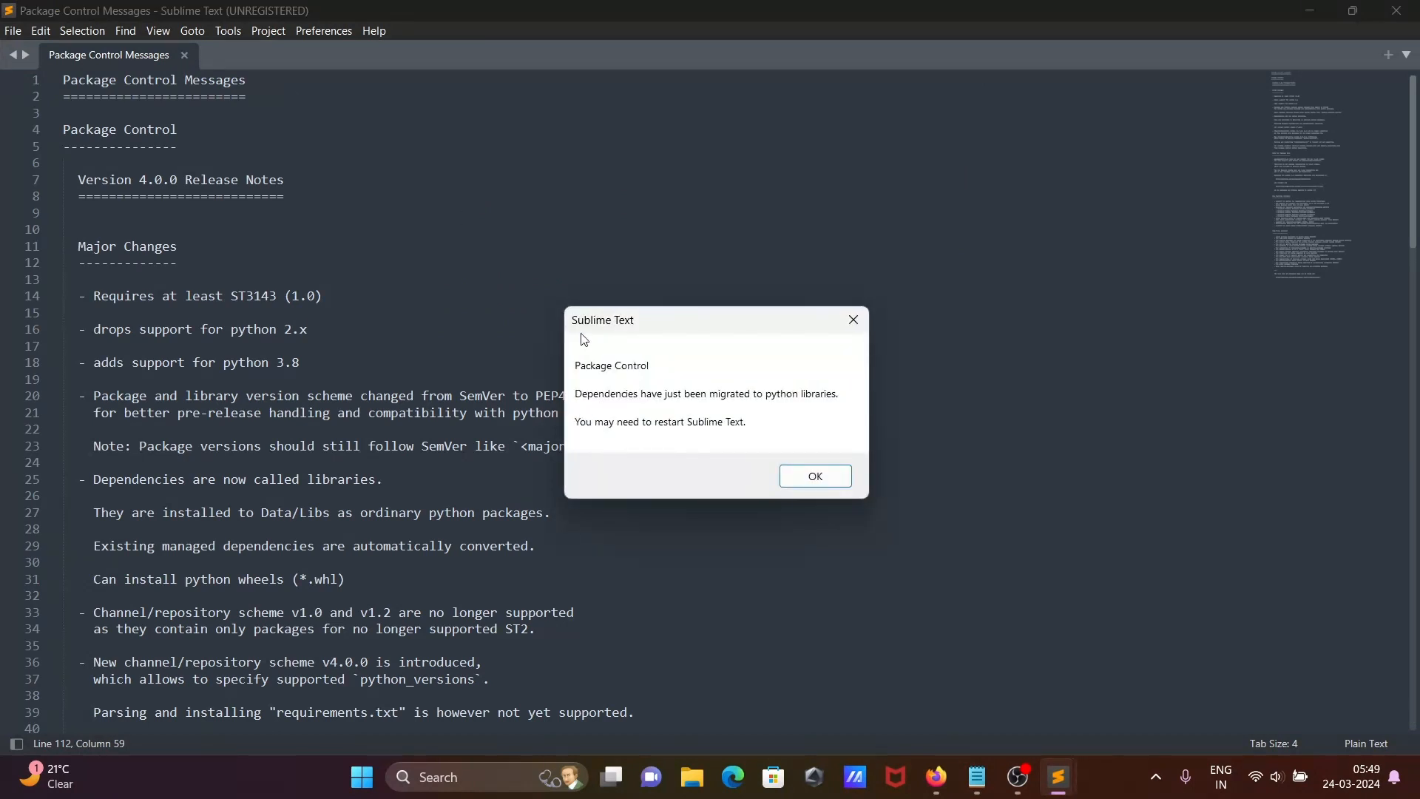
pyautogui.click(813, 476)
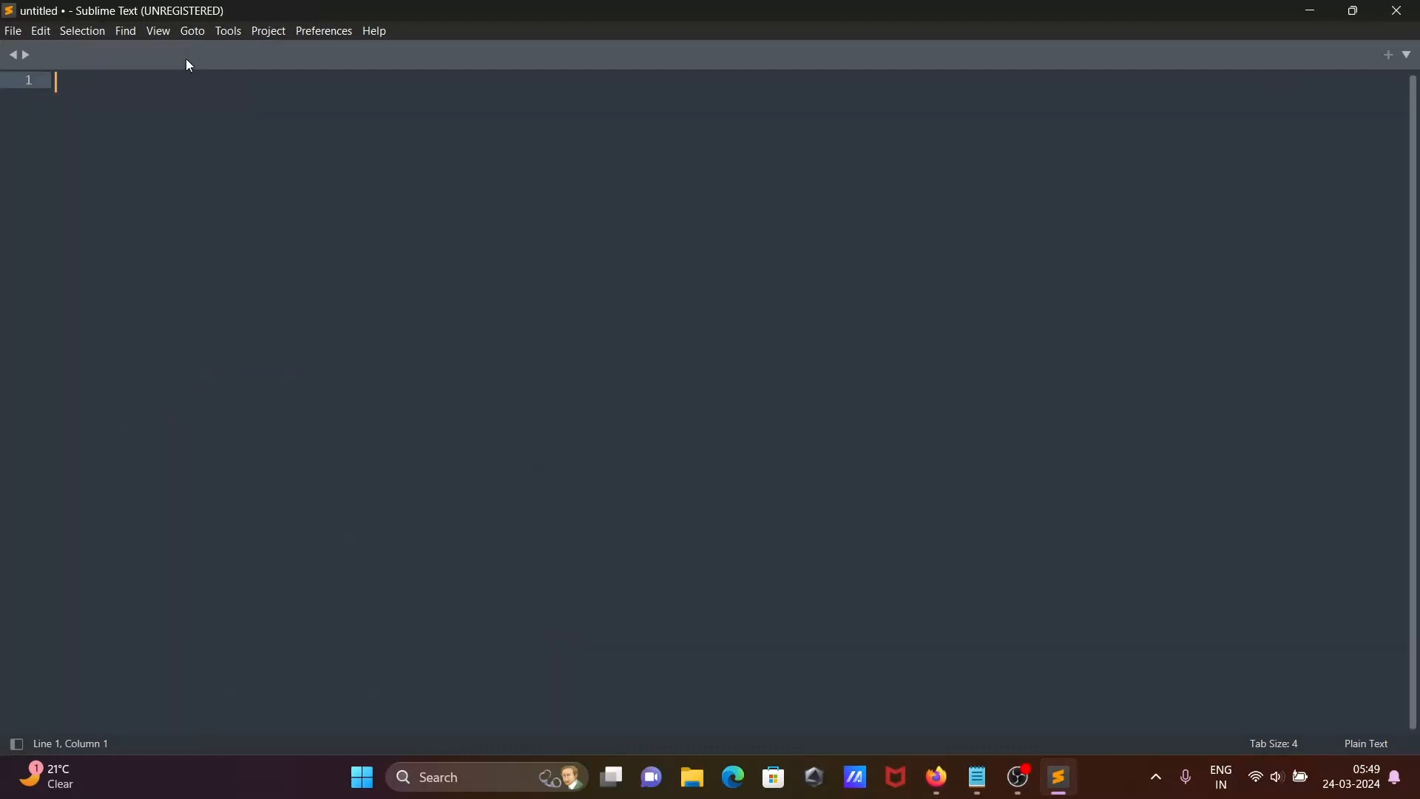
# - Filter Package Control: Install Package's list with 'powershell' to show PowerShell packages
pyautogui.click(227, 30)
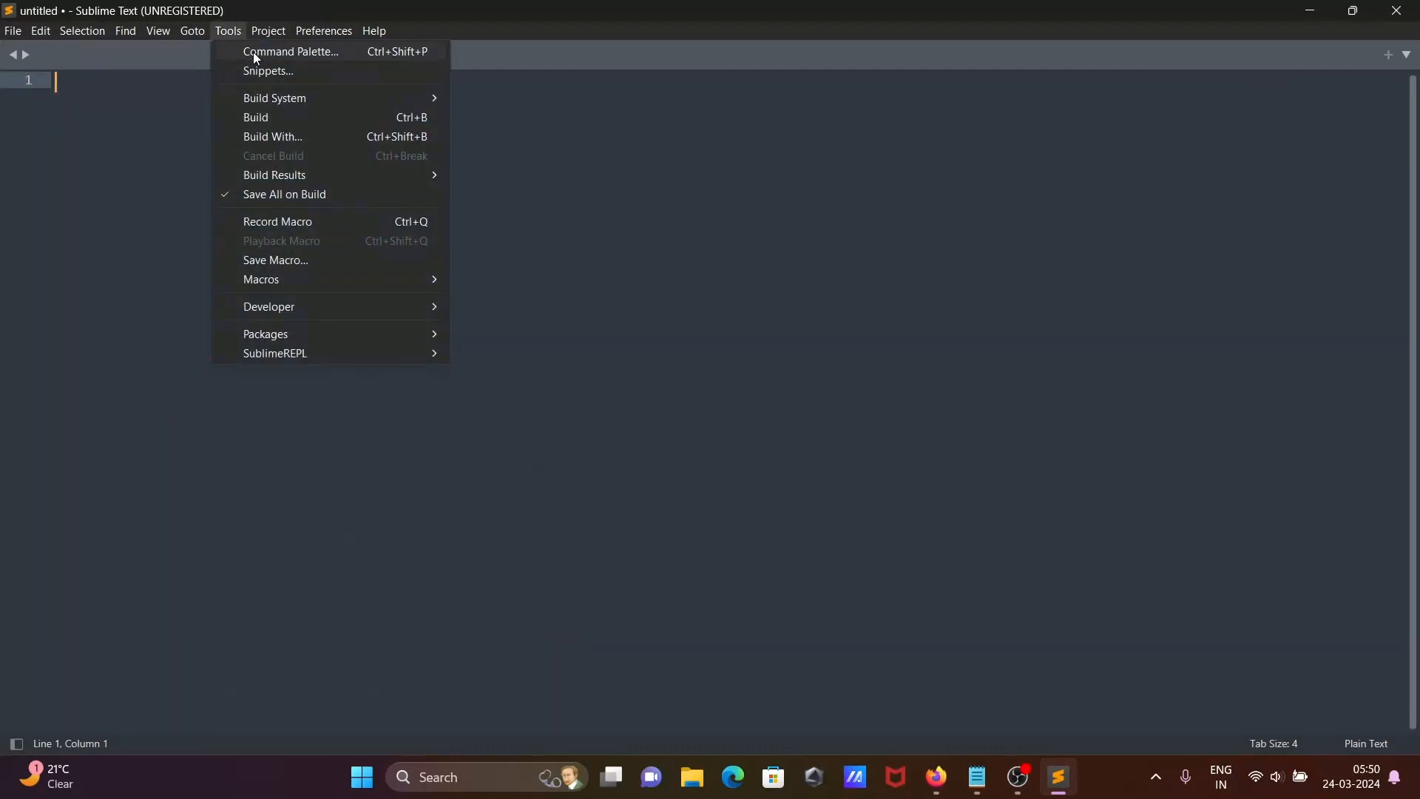
pyautogui.click(290, 51)
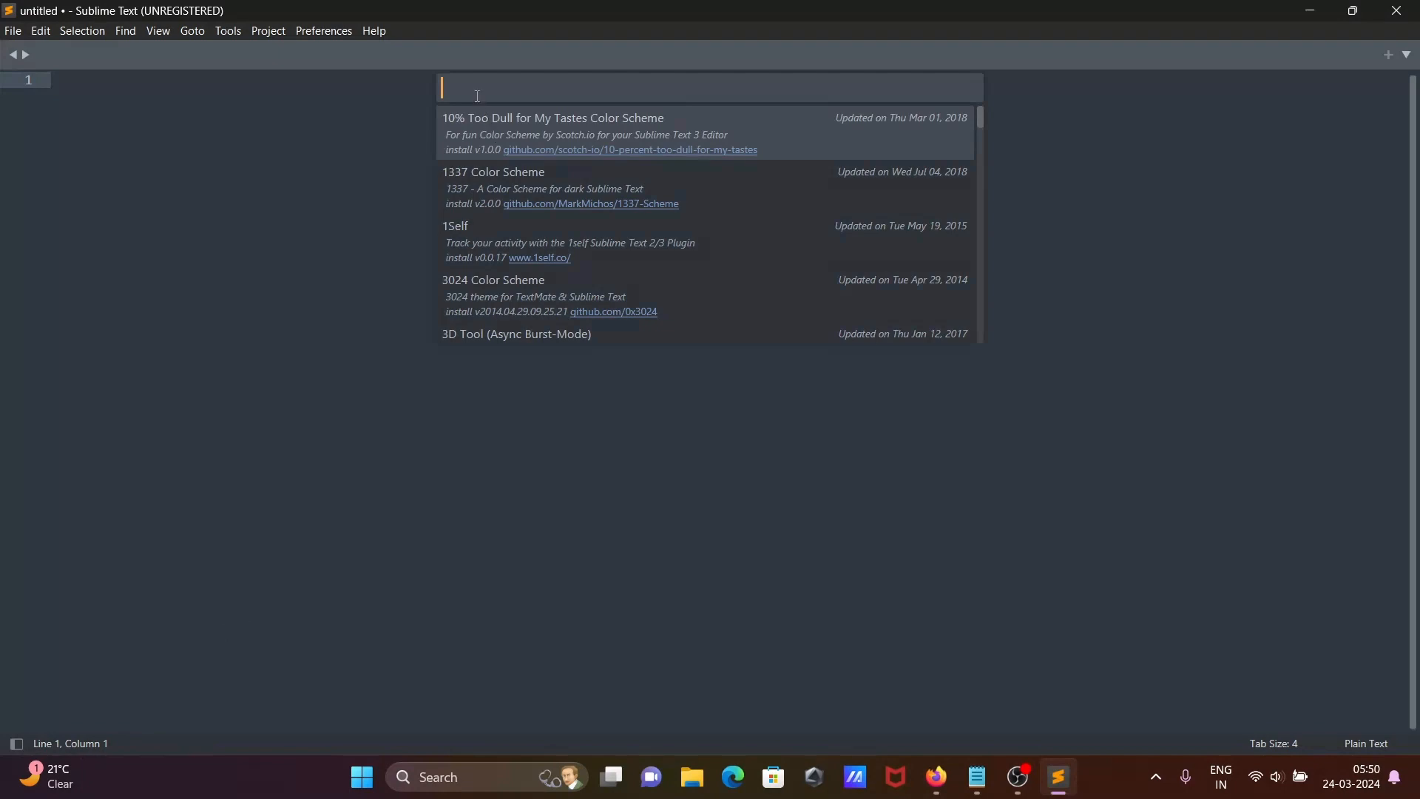
pyautogui.write('powershell')
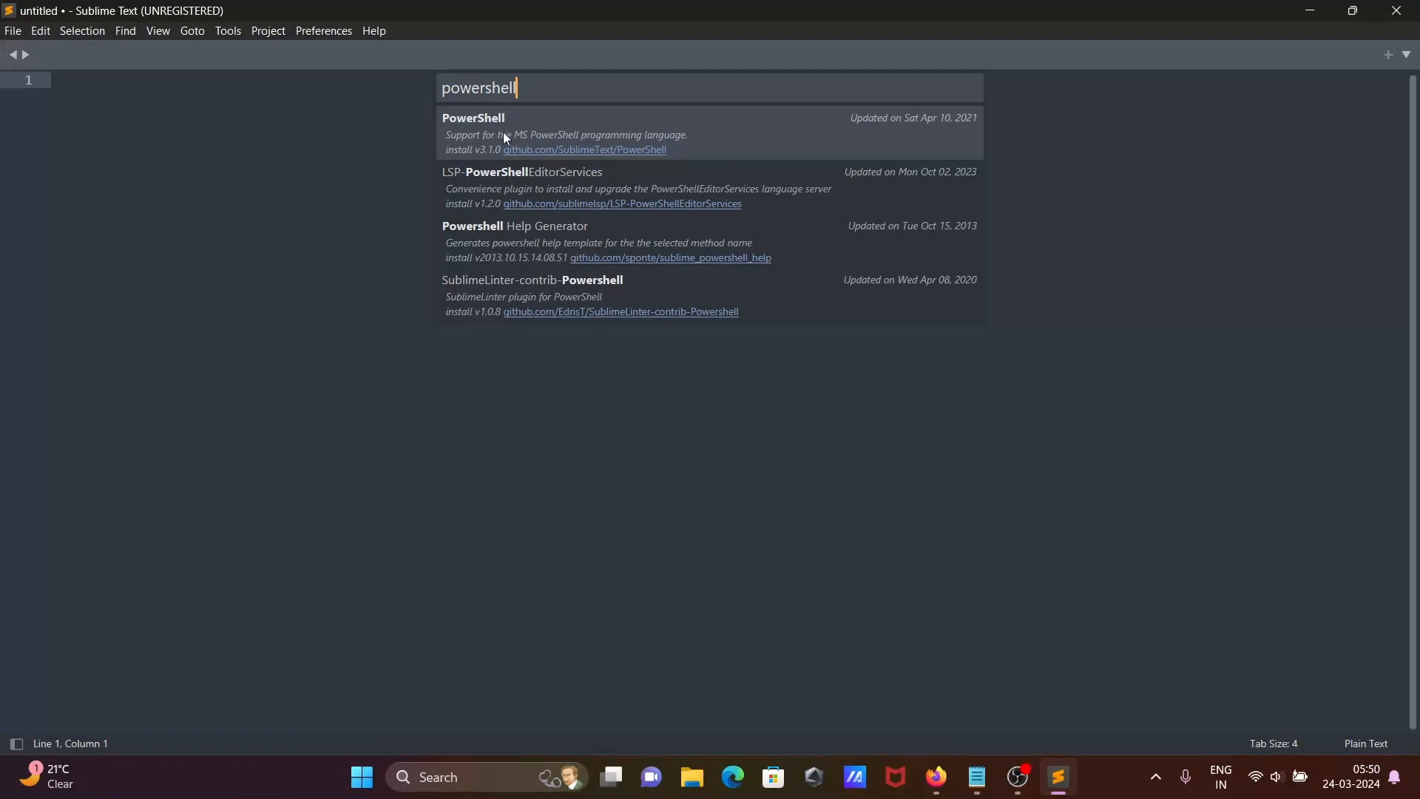
pyautogui.moveTo(727, 133)
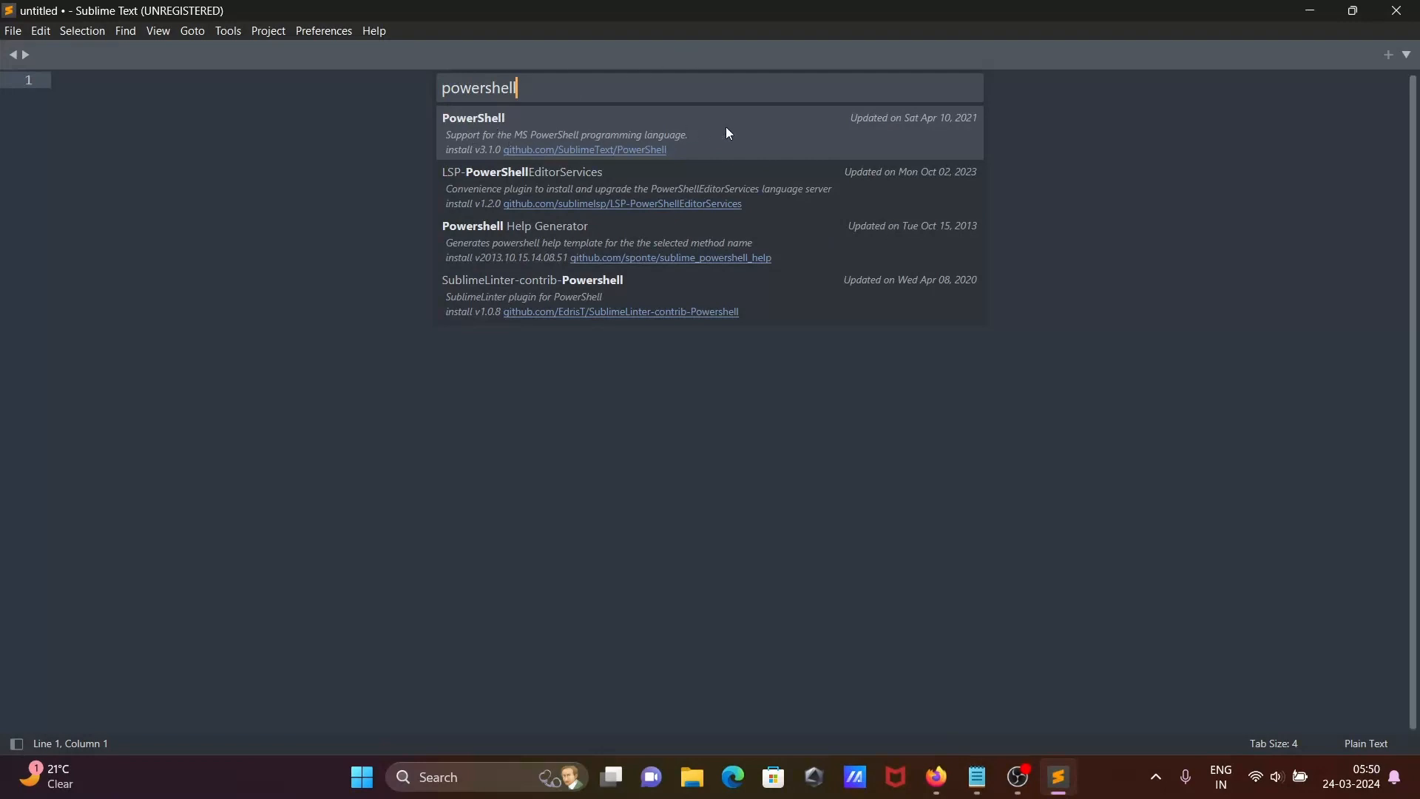
pyautogui.moveTo(756, 144)
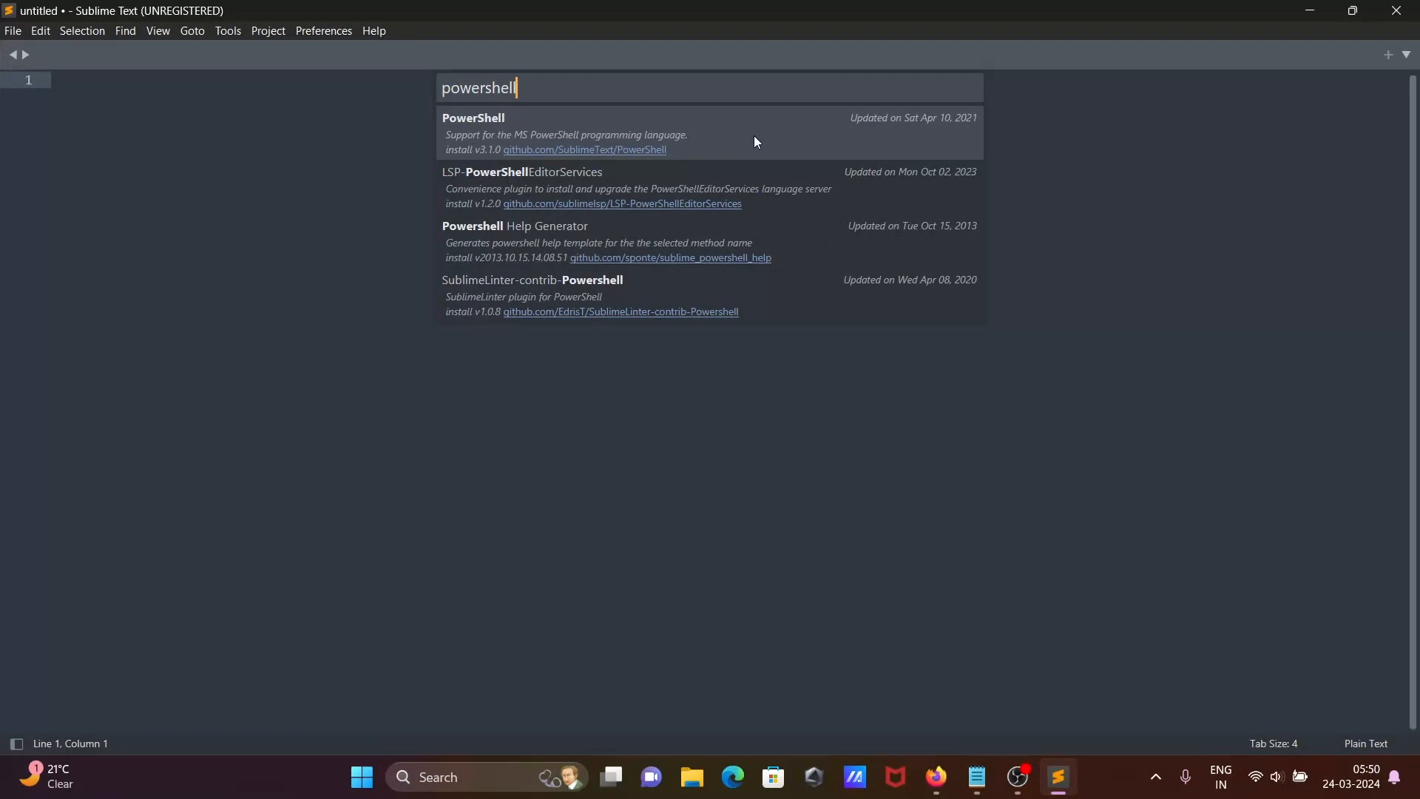
pyautogui.moveTo(710, 143)
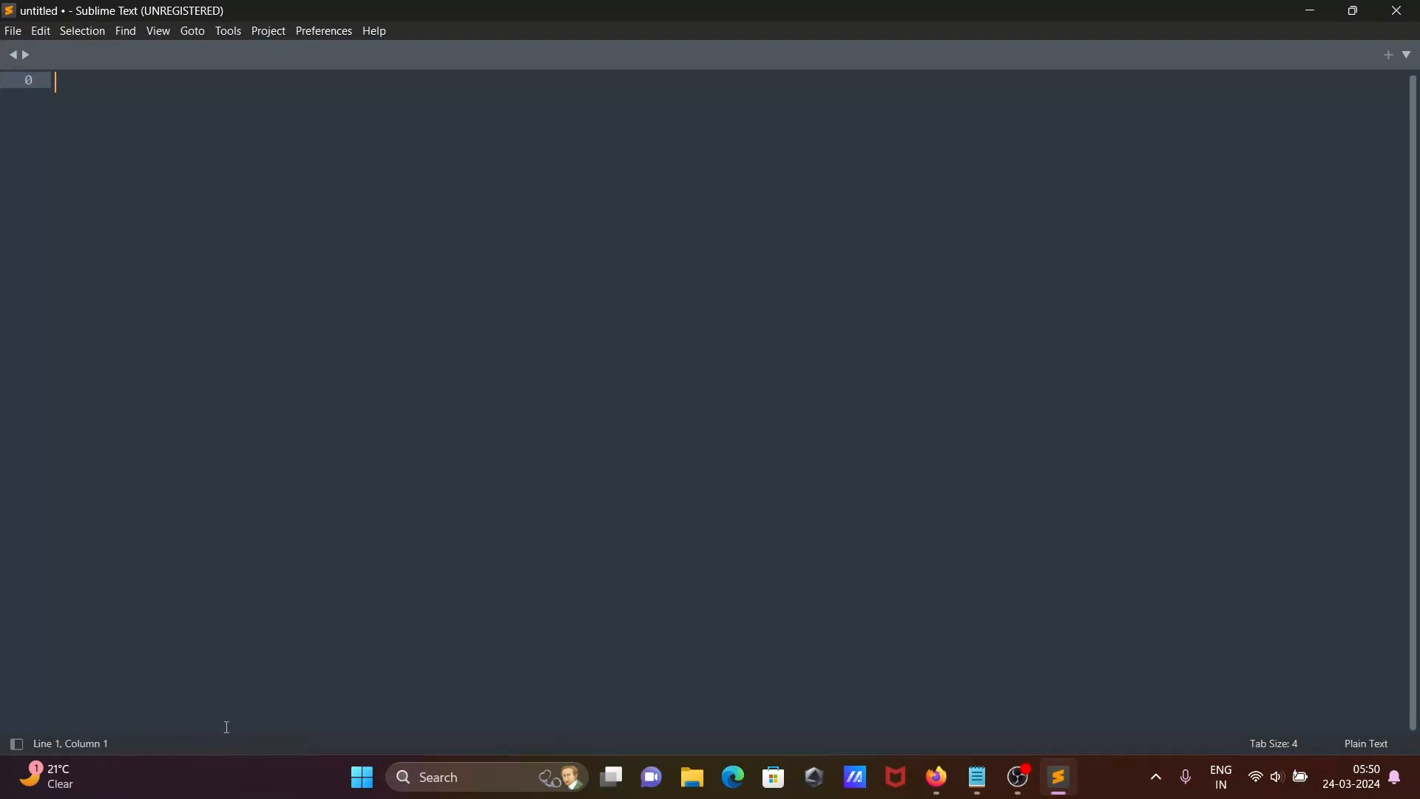
# - Close the package list and restore the Sublime Text window to a smaller size
pyautogui.click(227, 30)
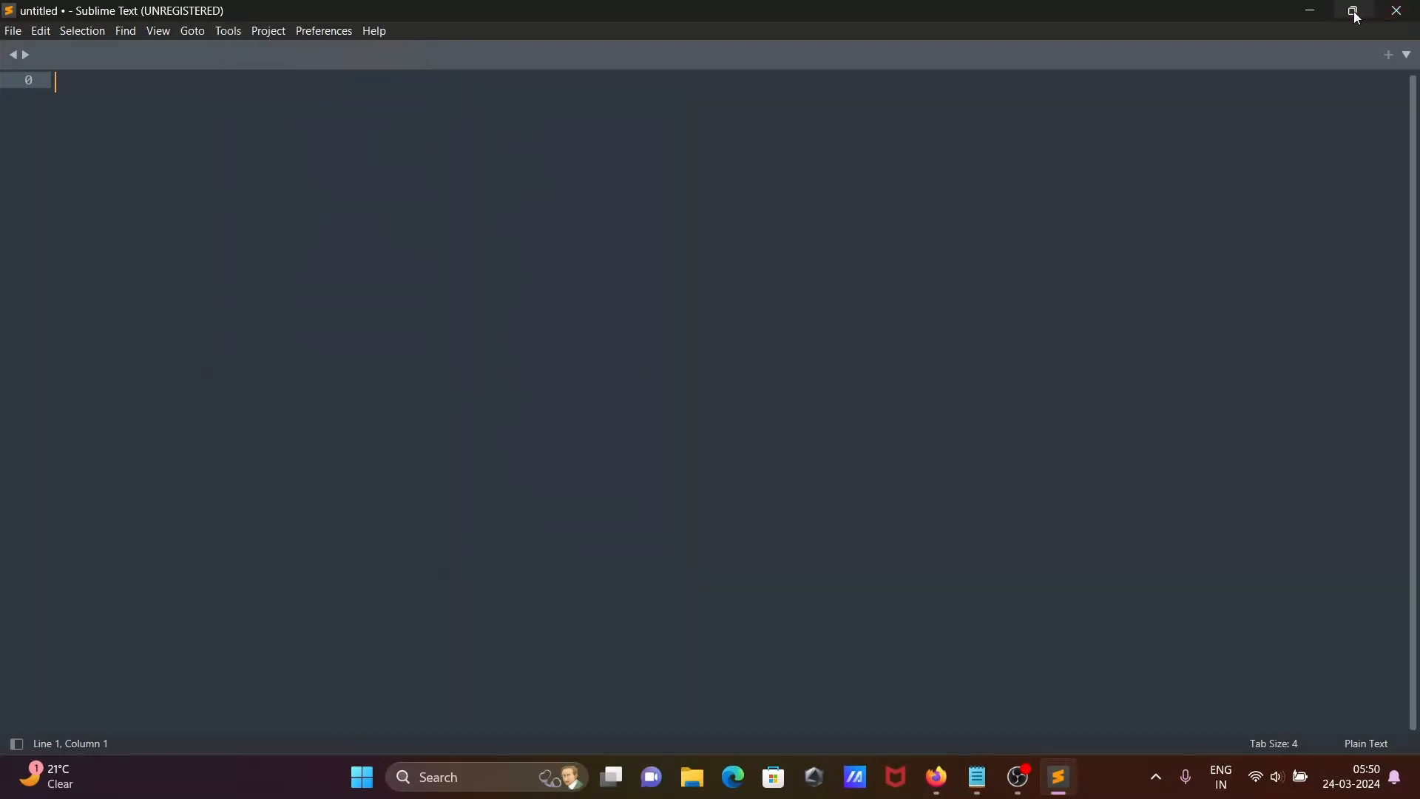
pyautogui.click(1352, 10)
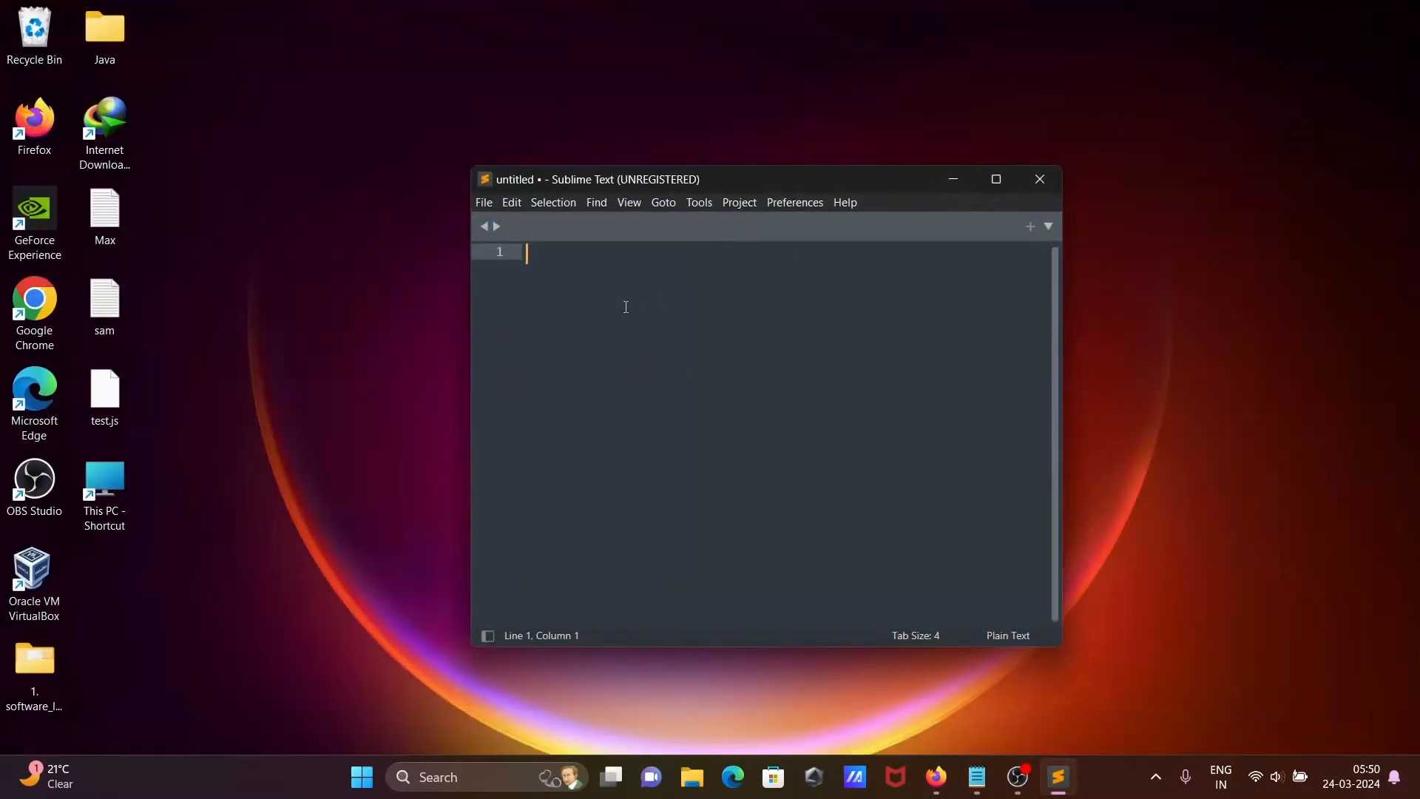
# - Paste the two Hello, World! lines and save them as hello.ps1 on the Desktop
pyautogui.click(975, 775)
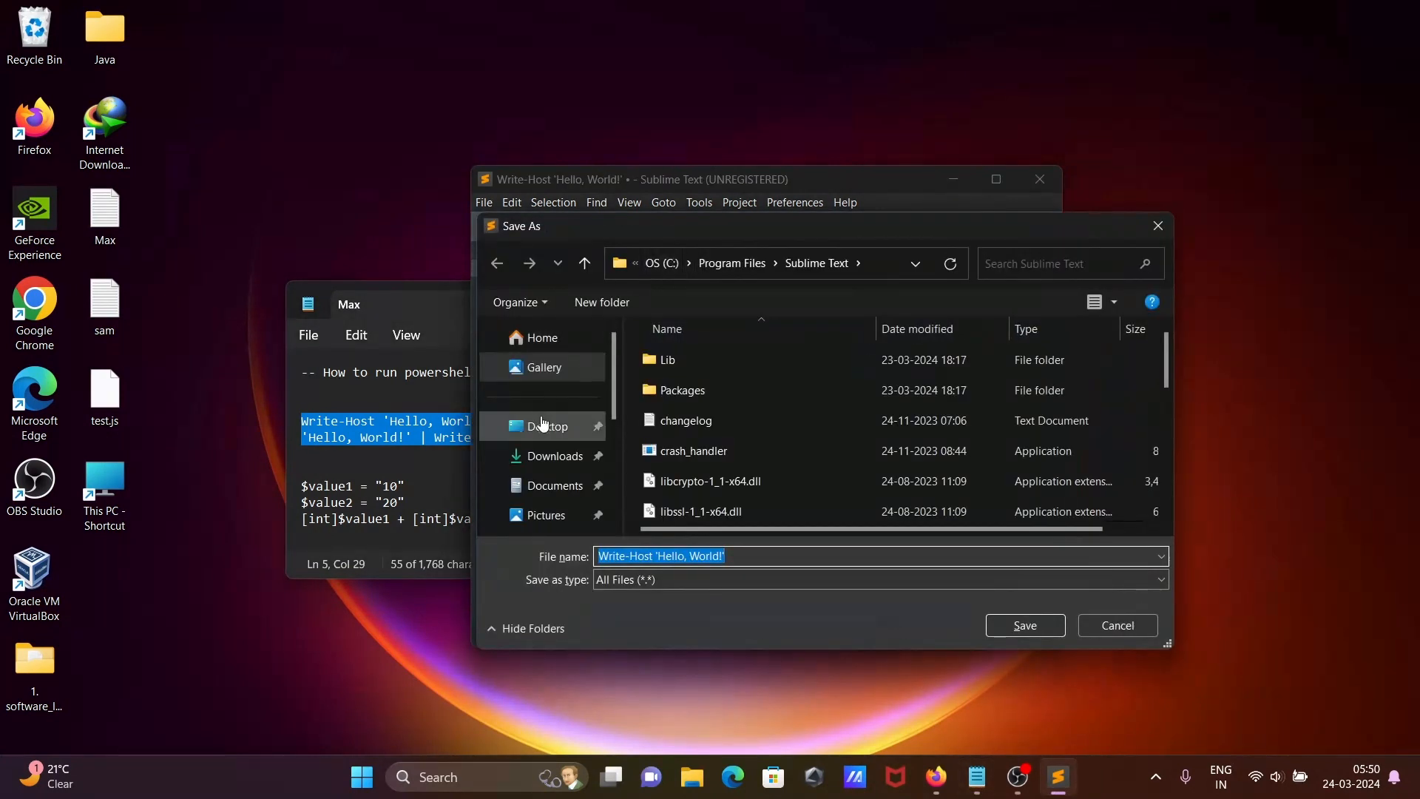
pyautogui.click(548, 426)
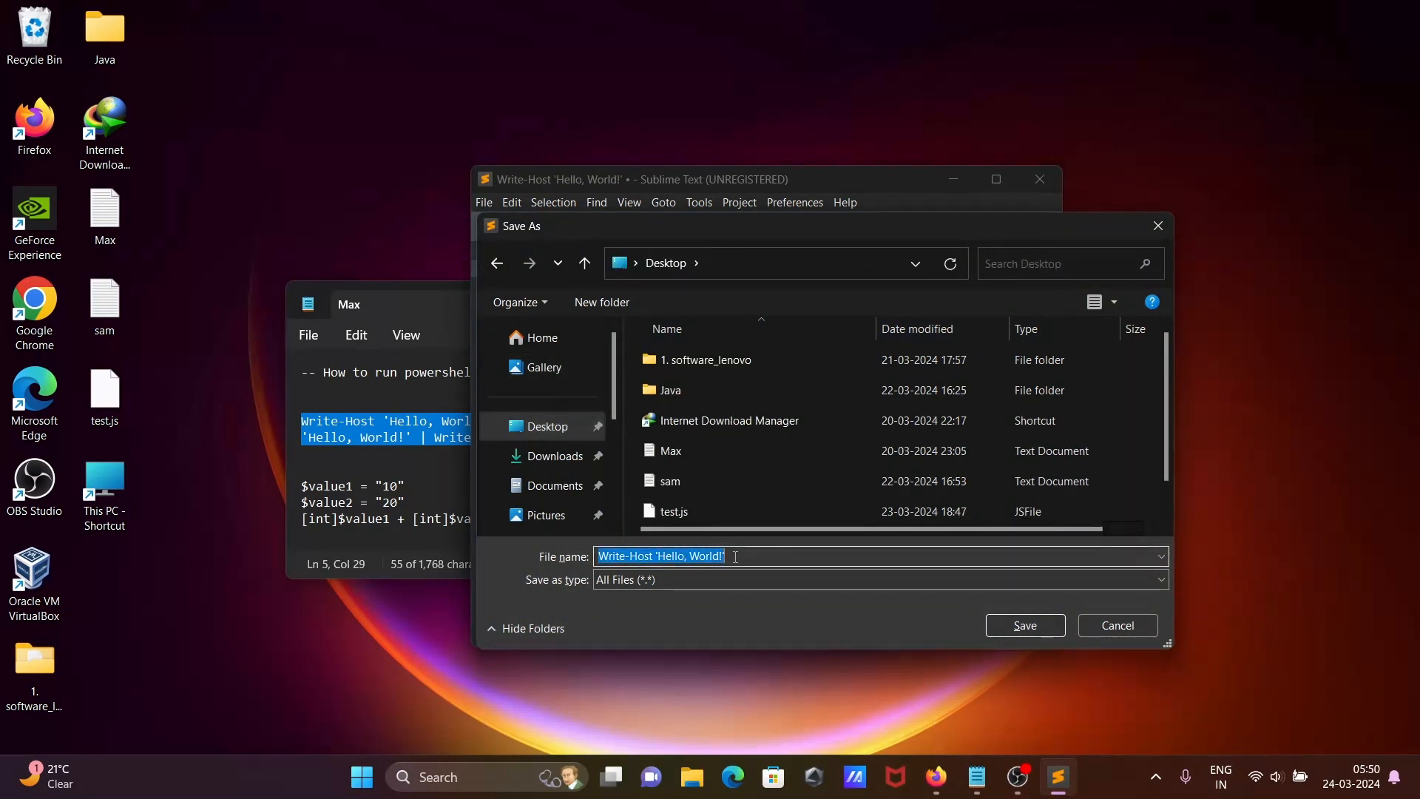
pyautogui.write('h')
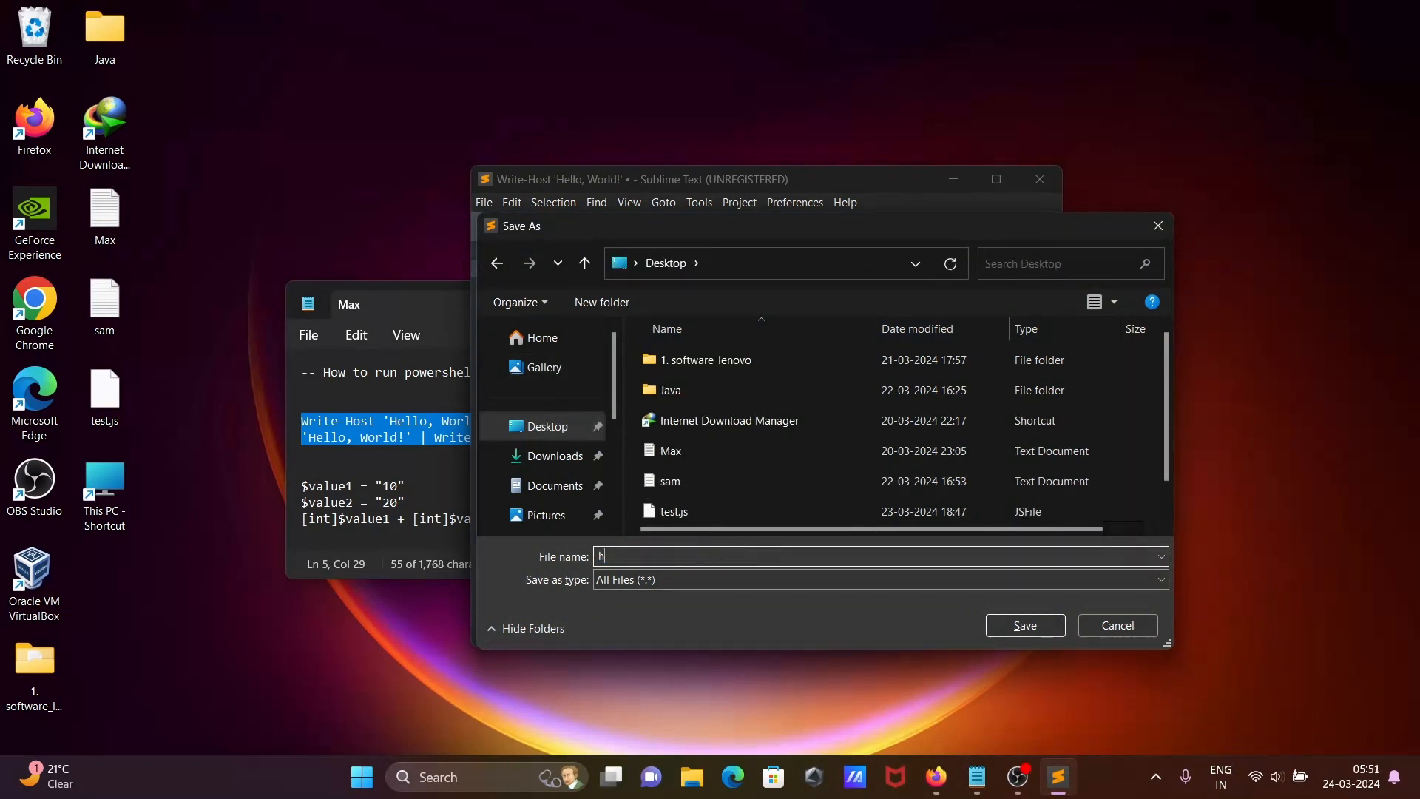
pyautogui.write('ello.')
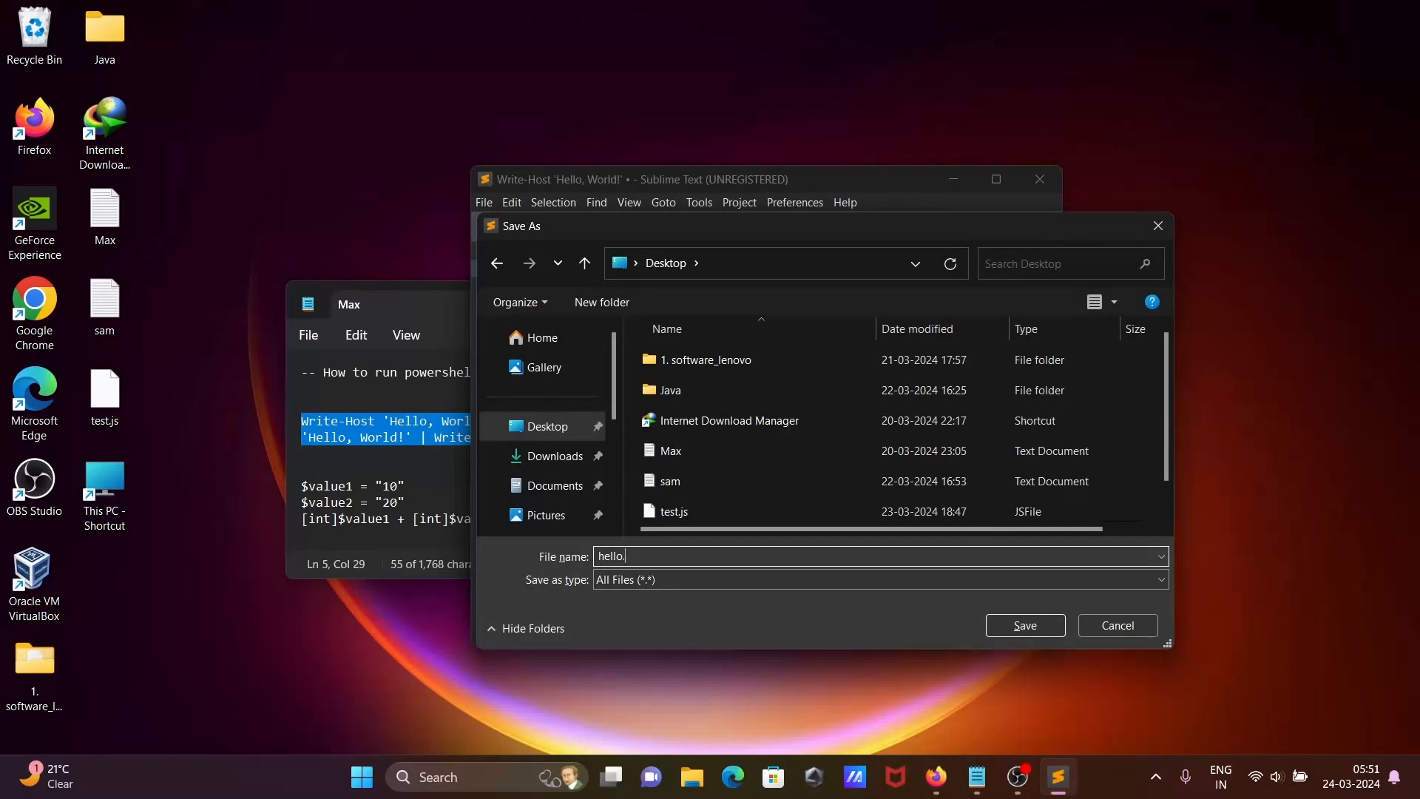
pyautogui.click(1024, 624)
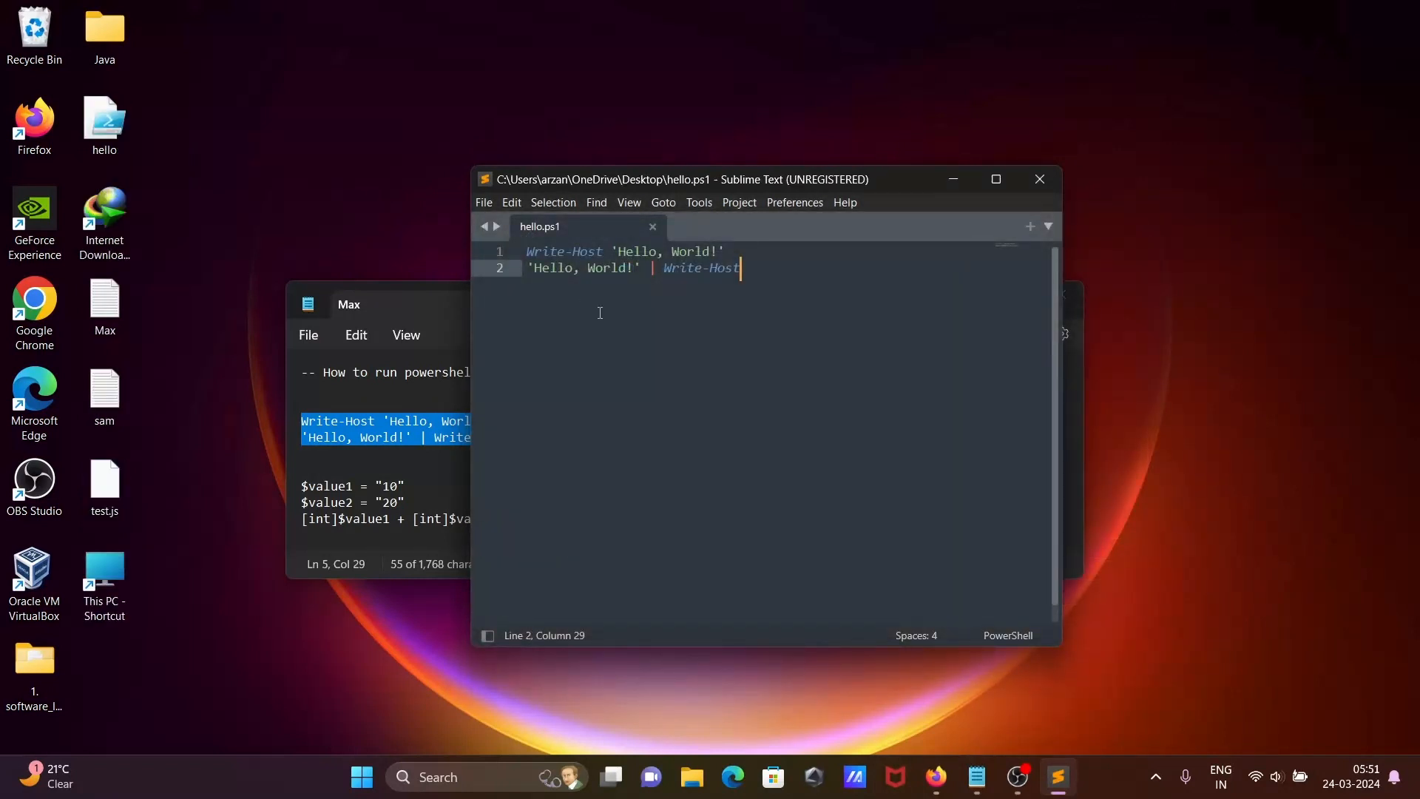
# - Build hello.ps1 with Build With: Powershell, printing Hello, World! twice
pyautogui.click(103, 120)
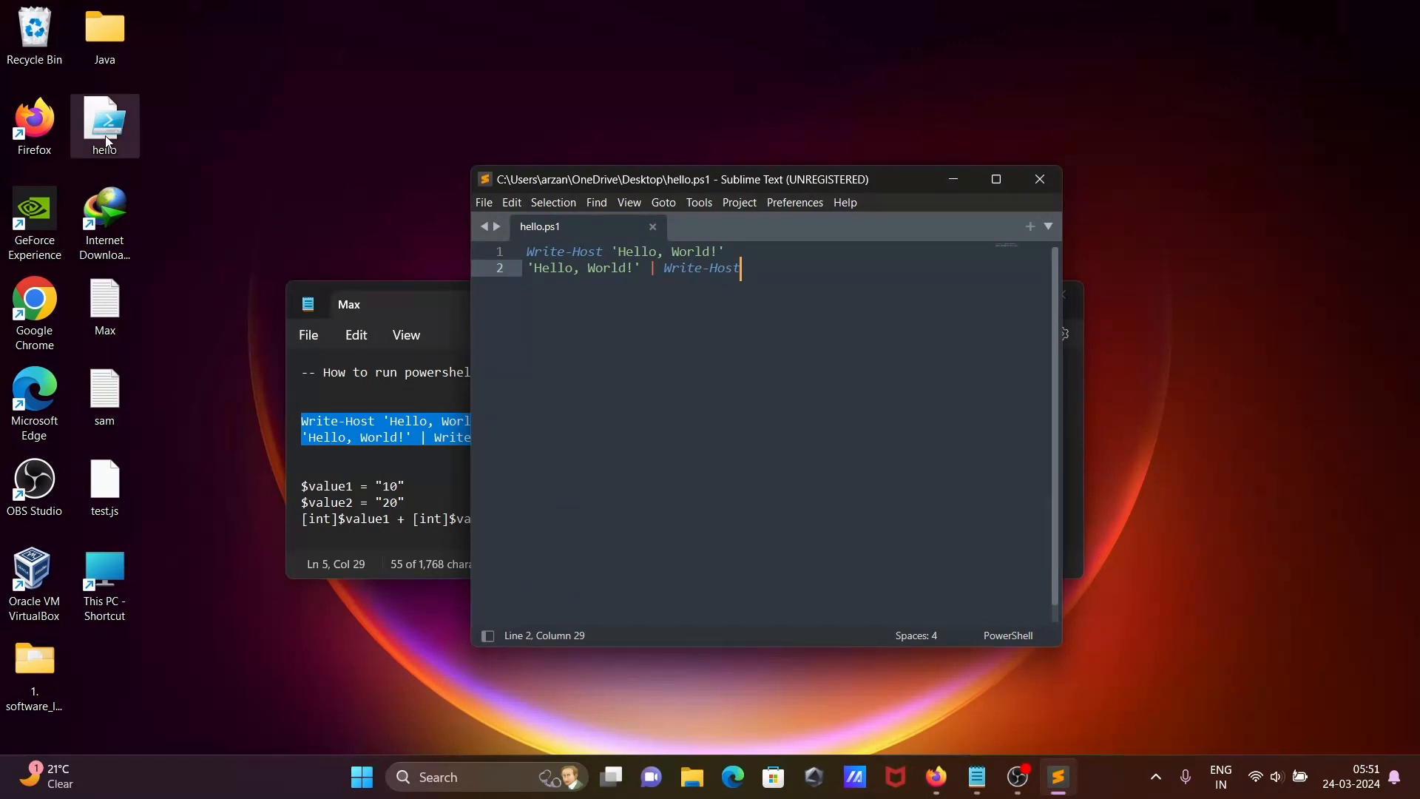
pyautogui.moveTo(701, 371)
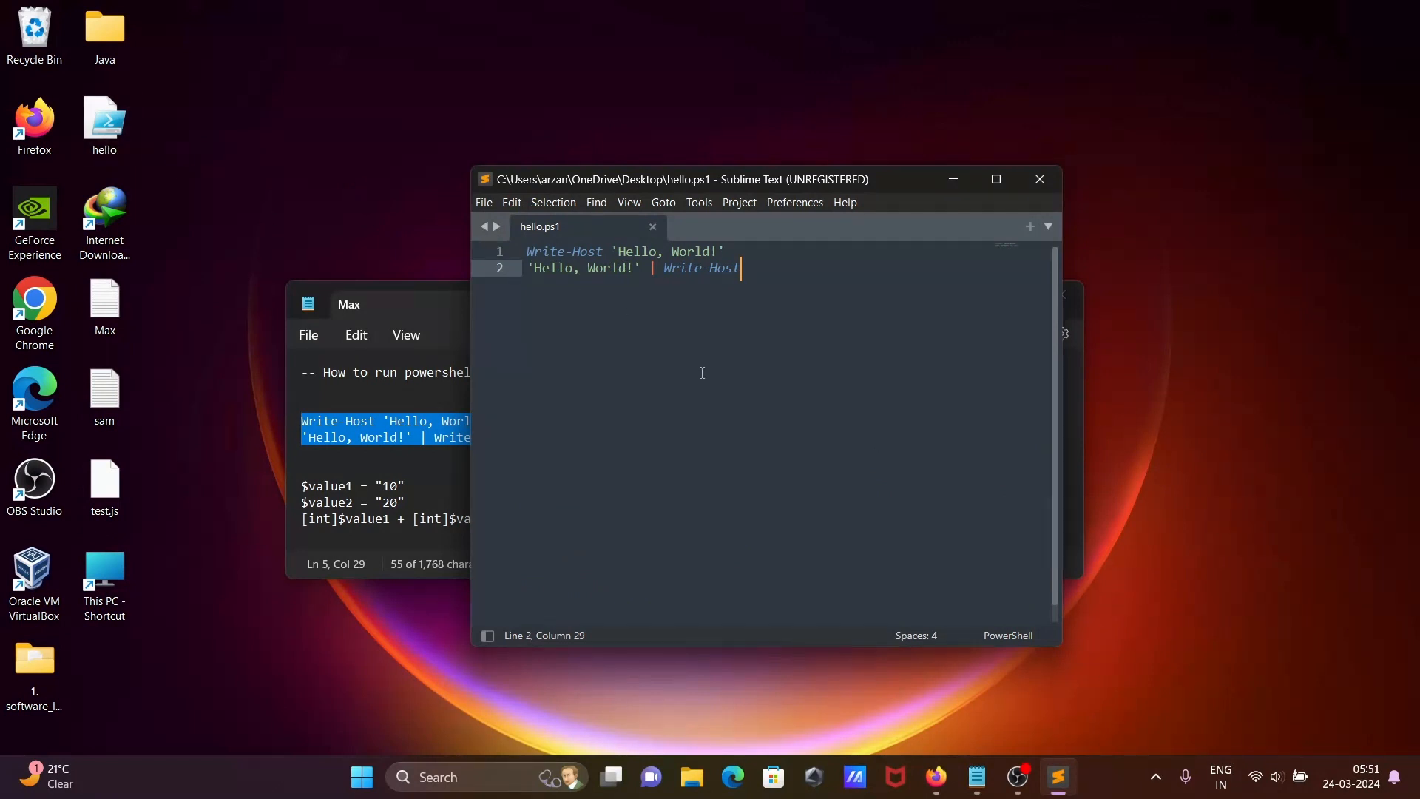
pyautogui.moveTo(698, 202)
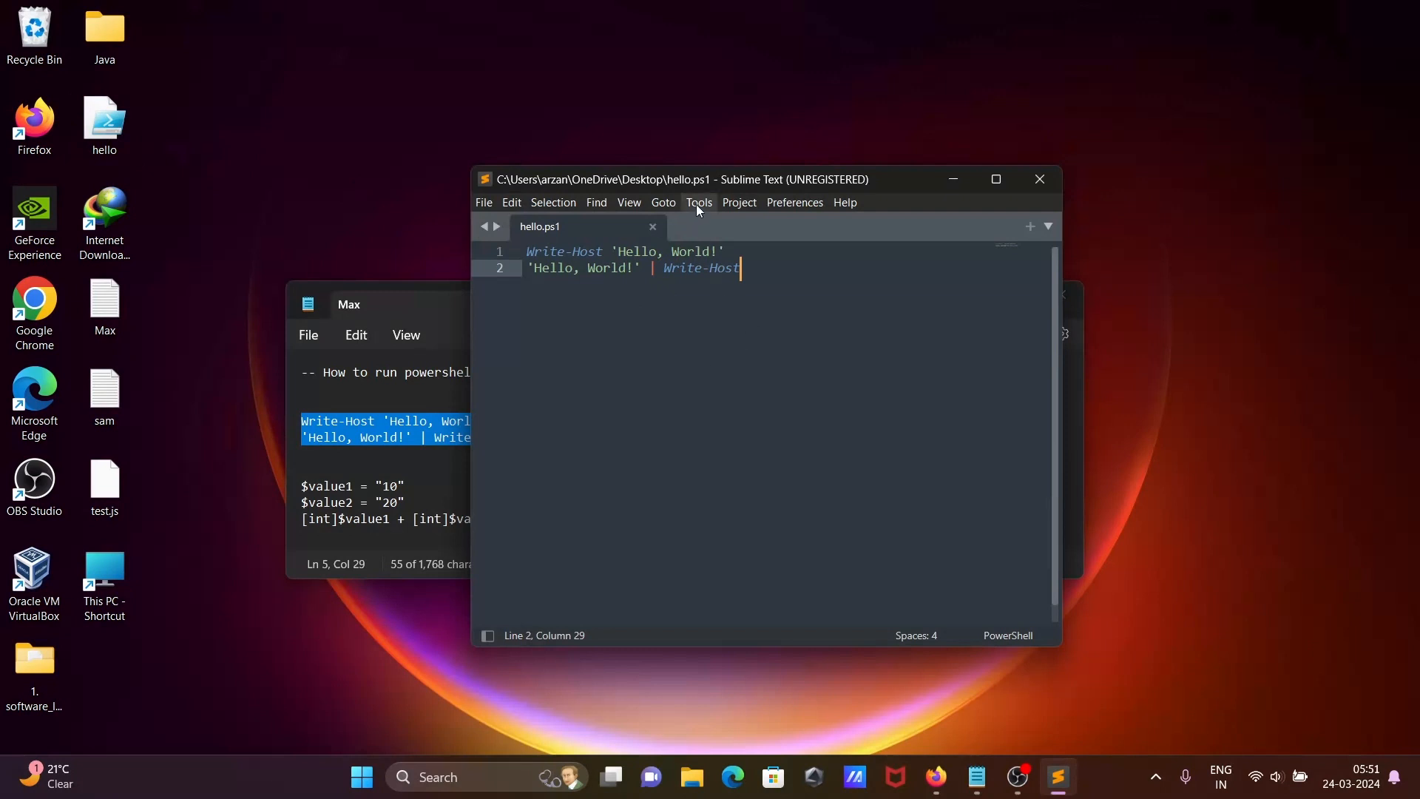
pyautogui.click(698, 202)
pyautogui.write('P')
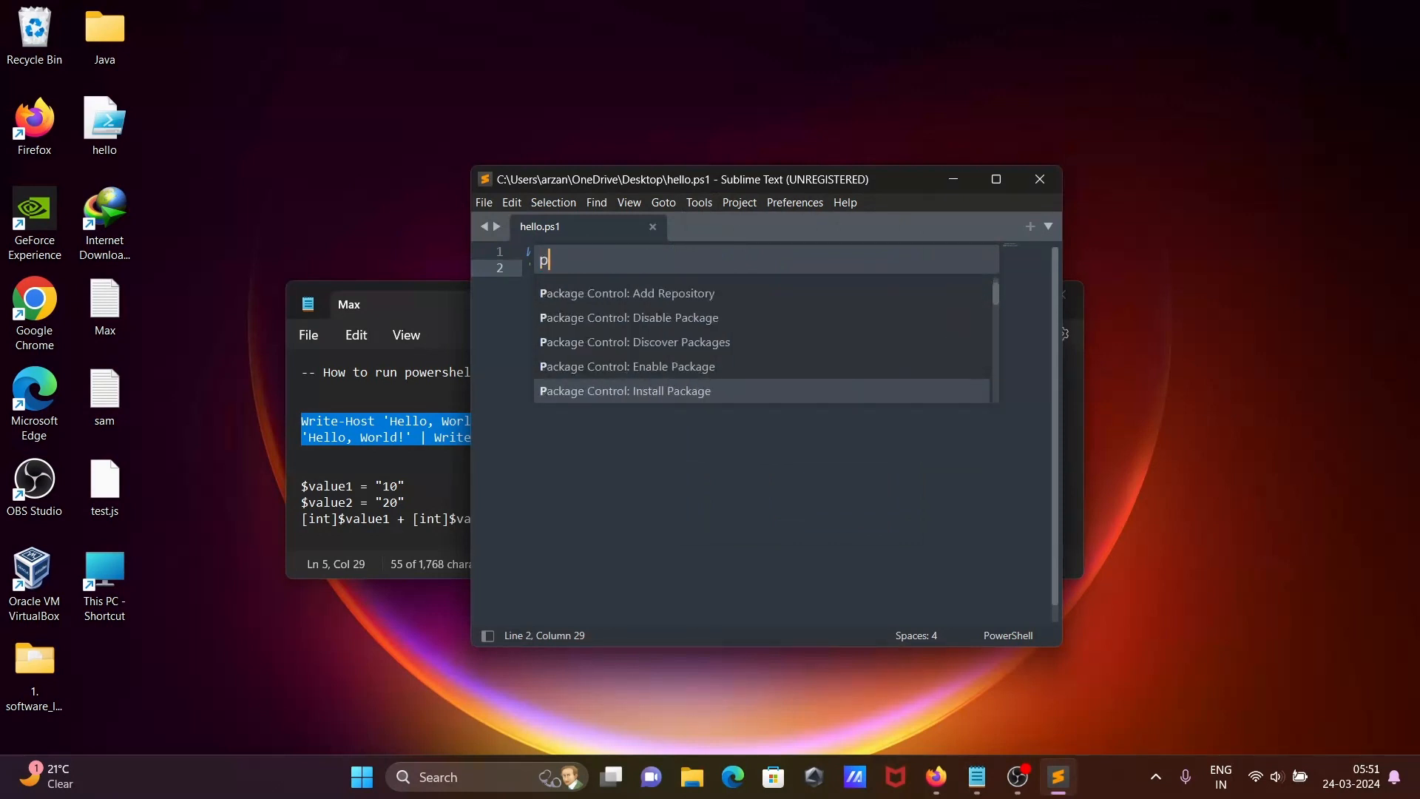
pyautogui.write('owers')
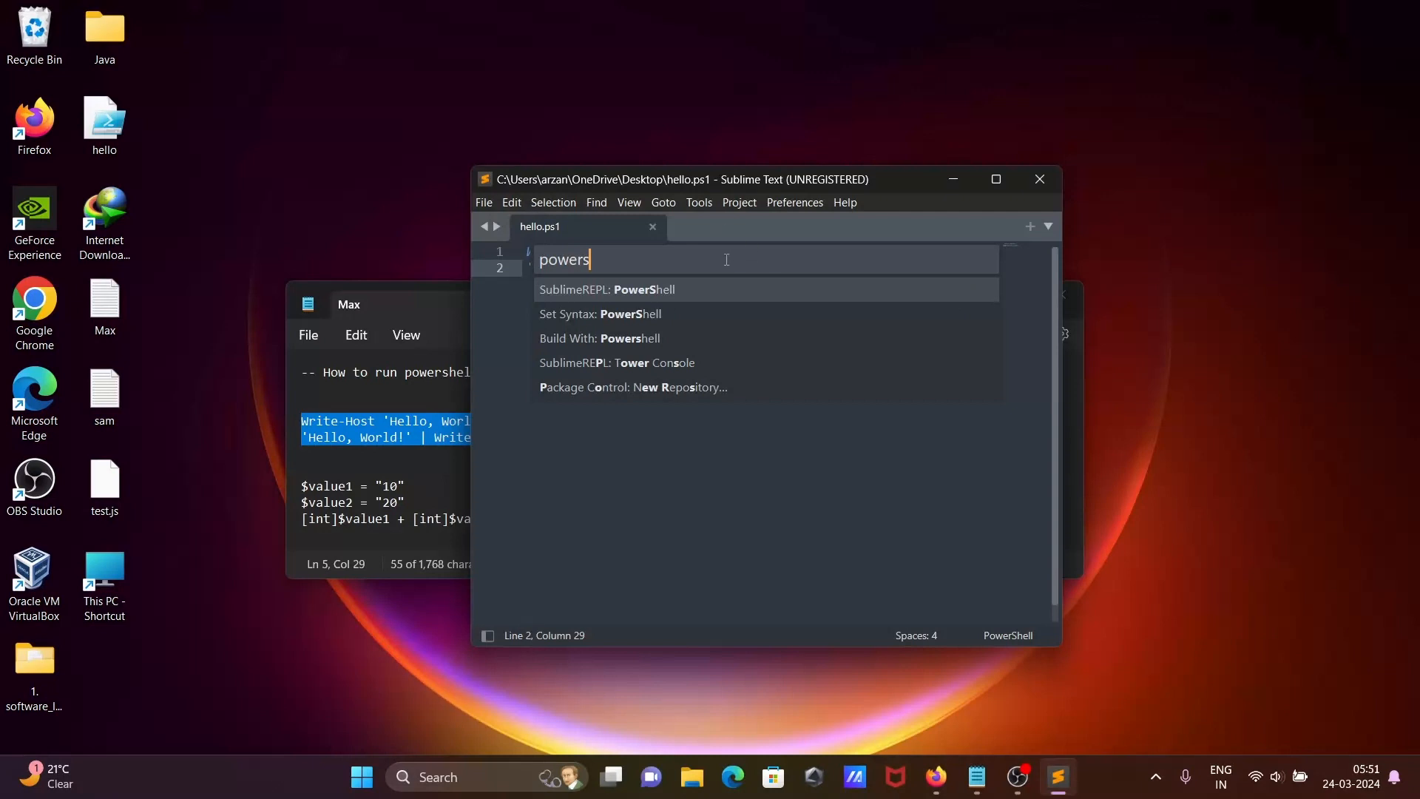
pyautogui.write('hell')
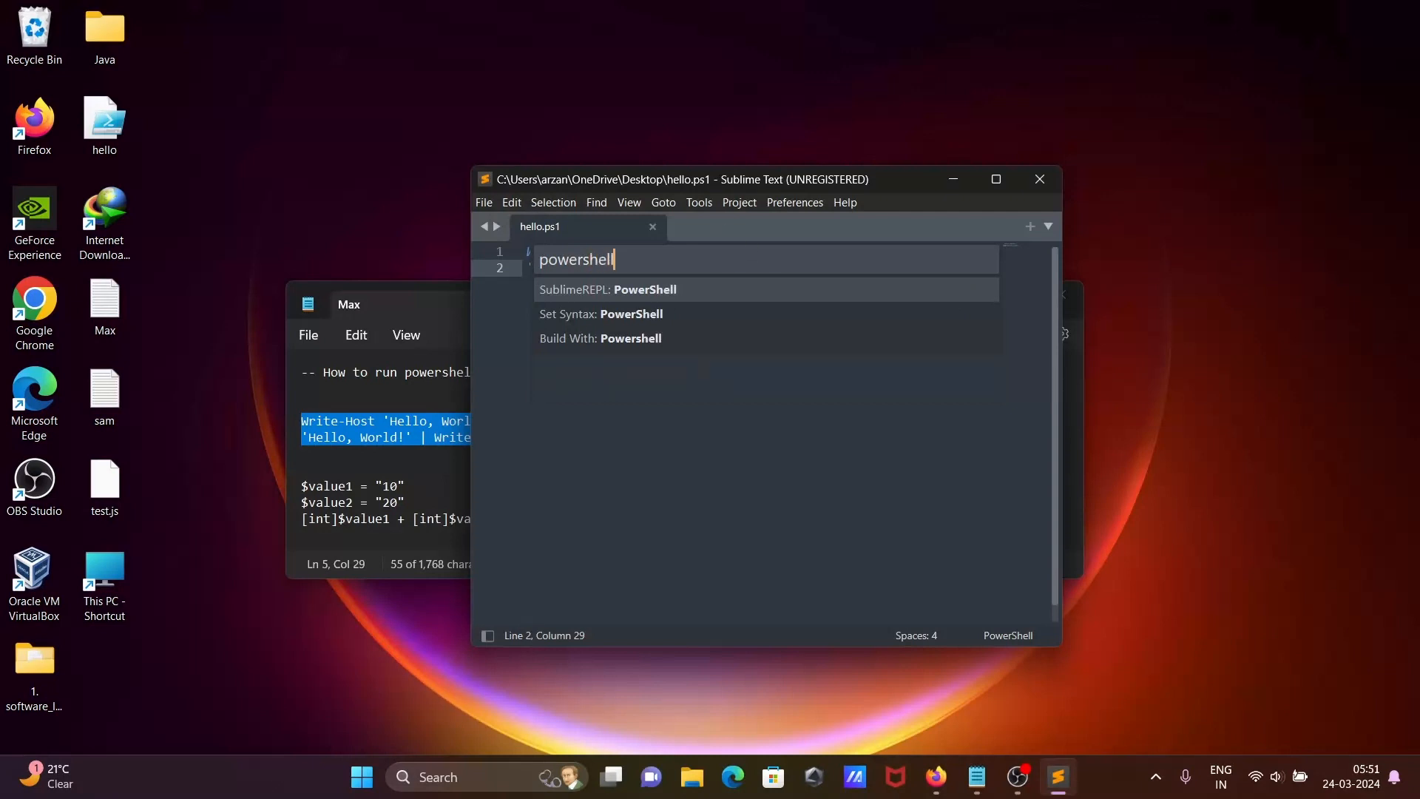
pyautogui.moveTo(609, 348)
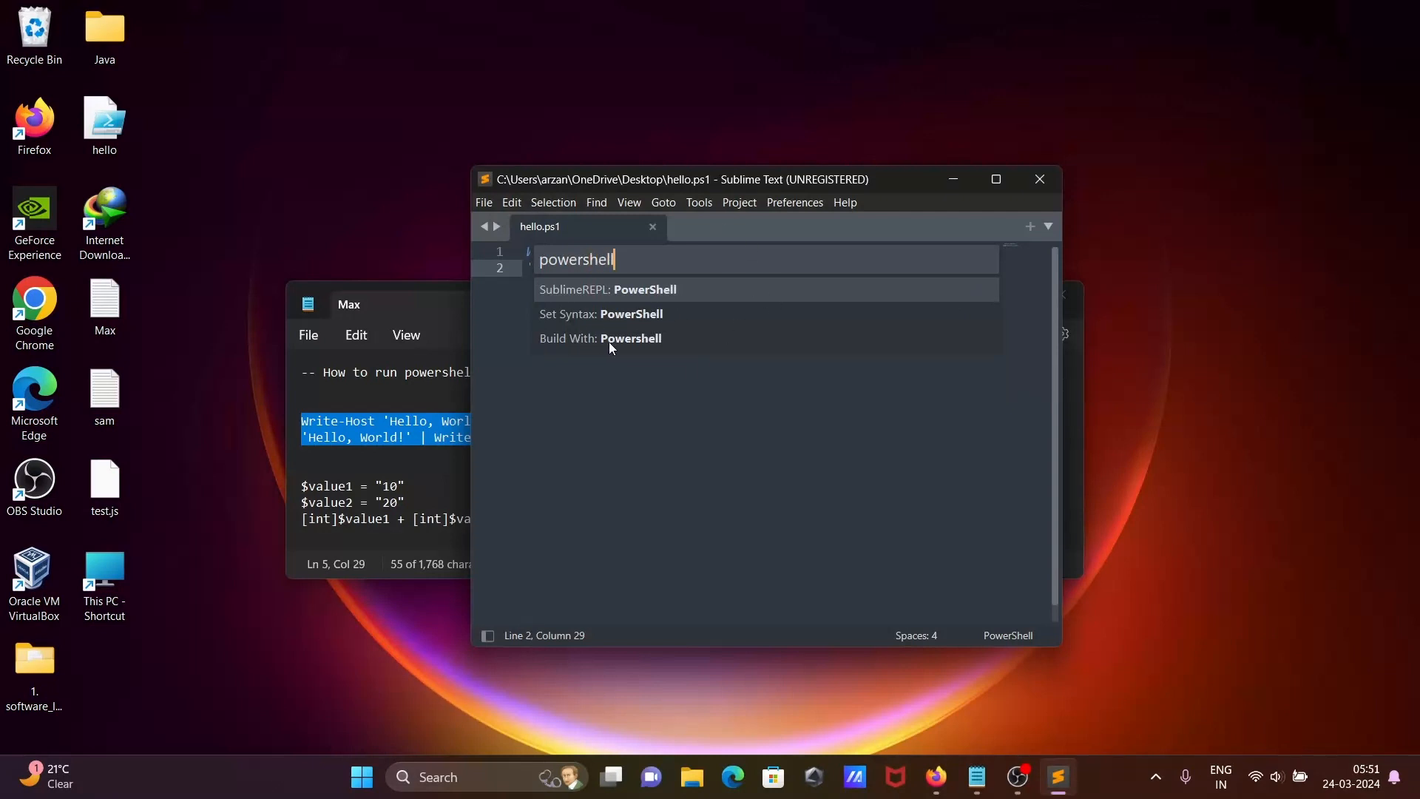
pyautogui.moveTo(609, 338)
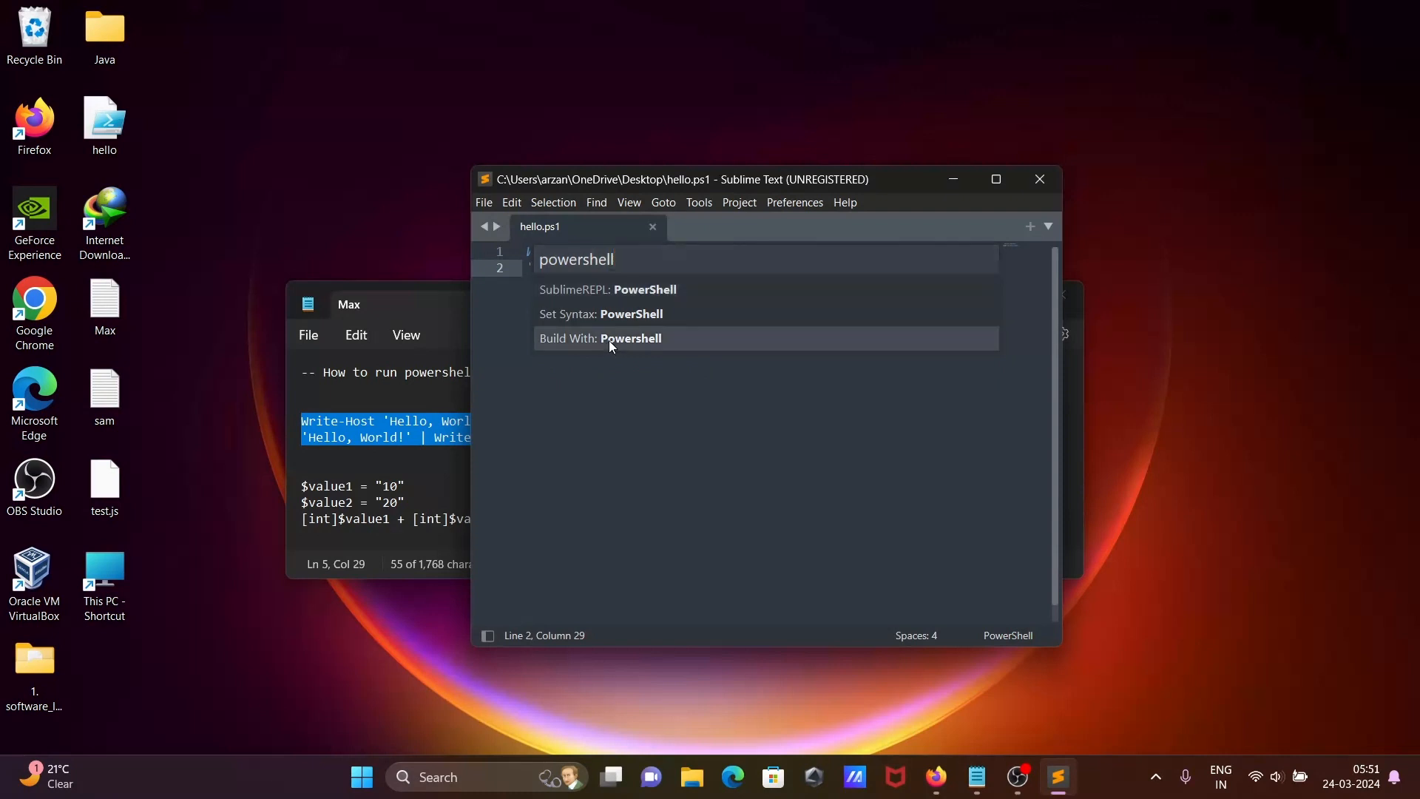
pyautogui.click(600, 338)
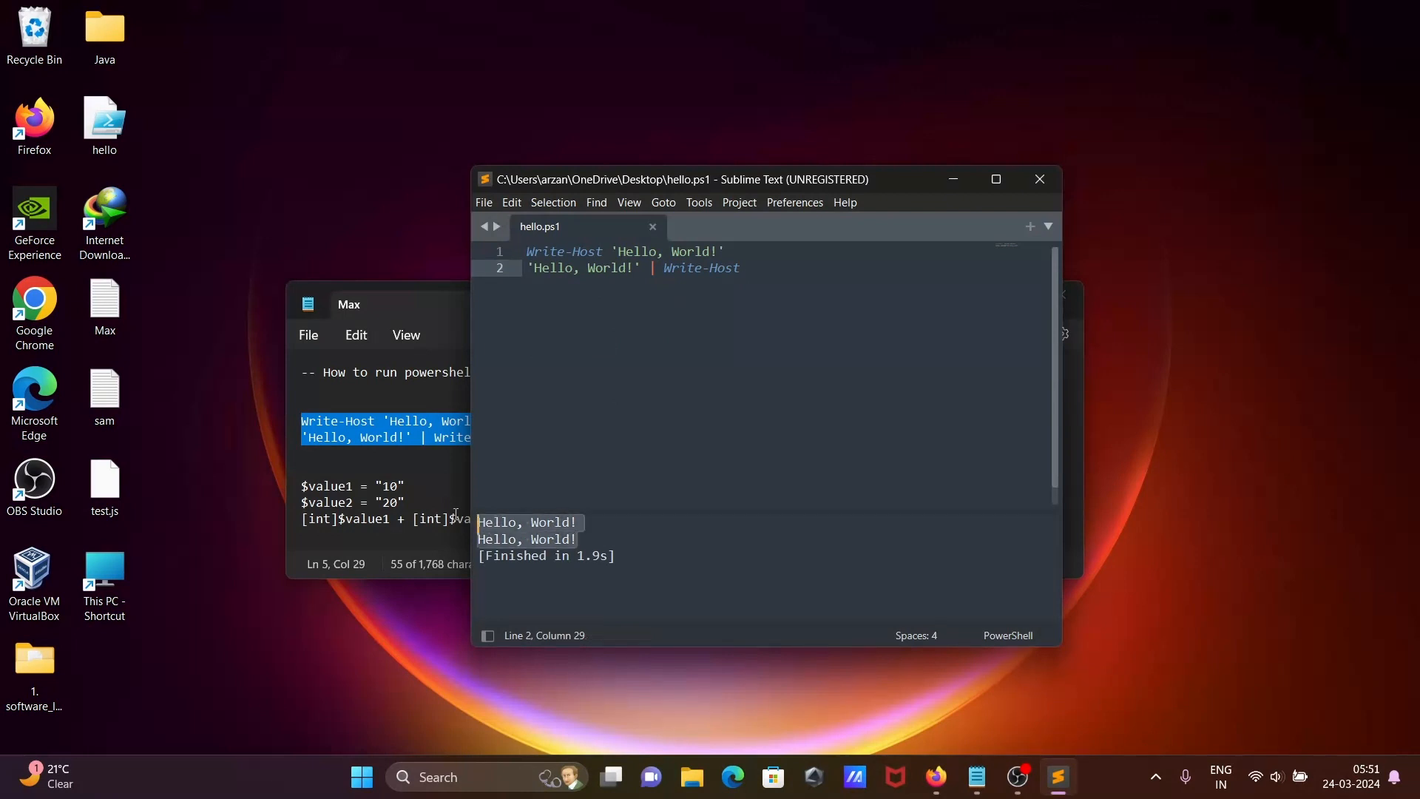
# - Bring the Notepad notes forward and select the three $value1/$value2 summing lines
pyautogui.click(740, 268)
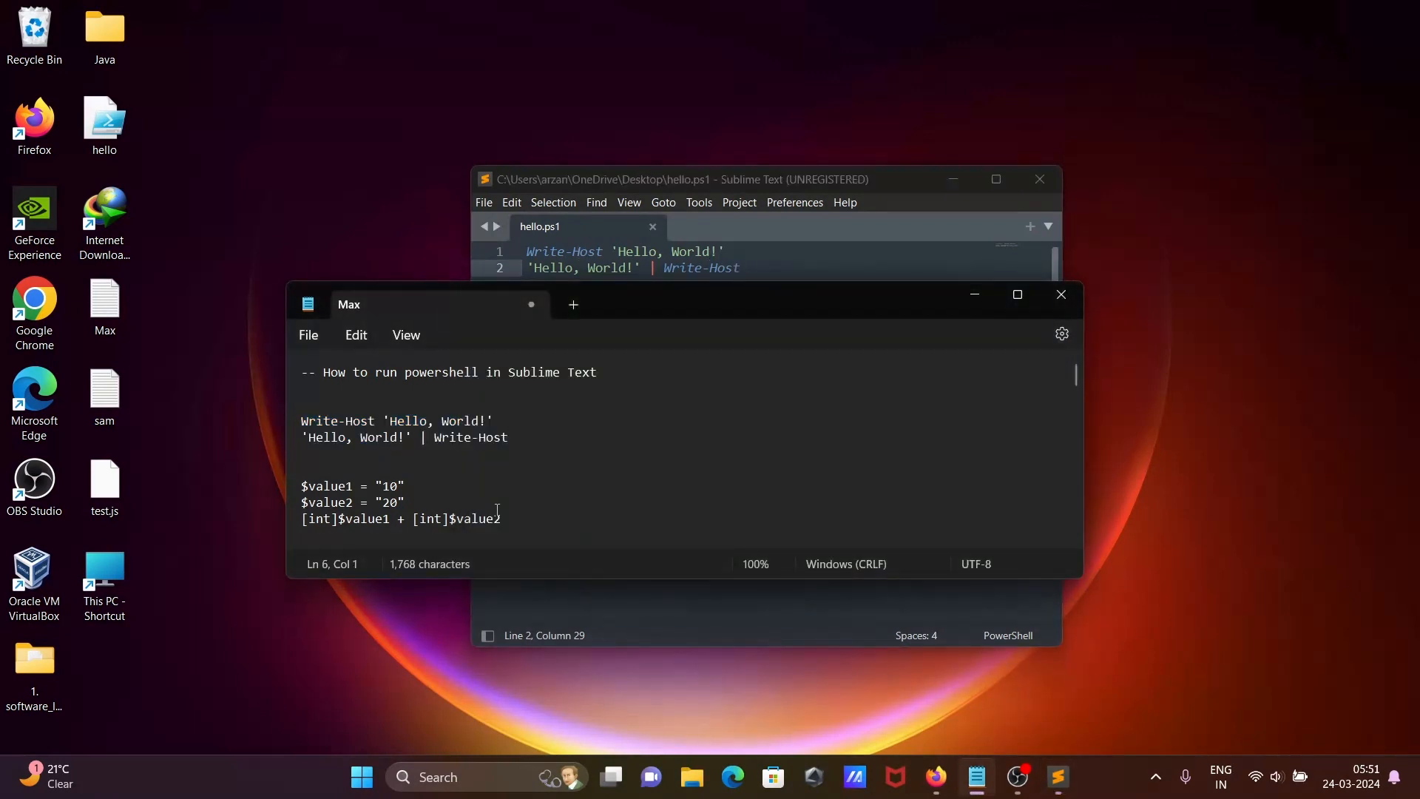
pyautogui.moveTo(303, 485); pyautogui.dragTo(500, 517)
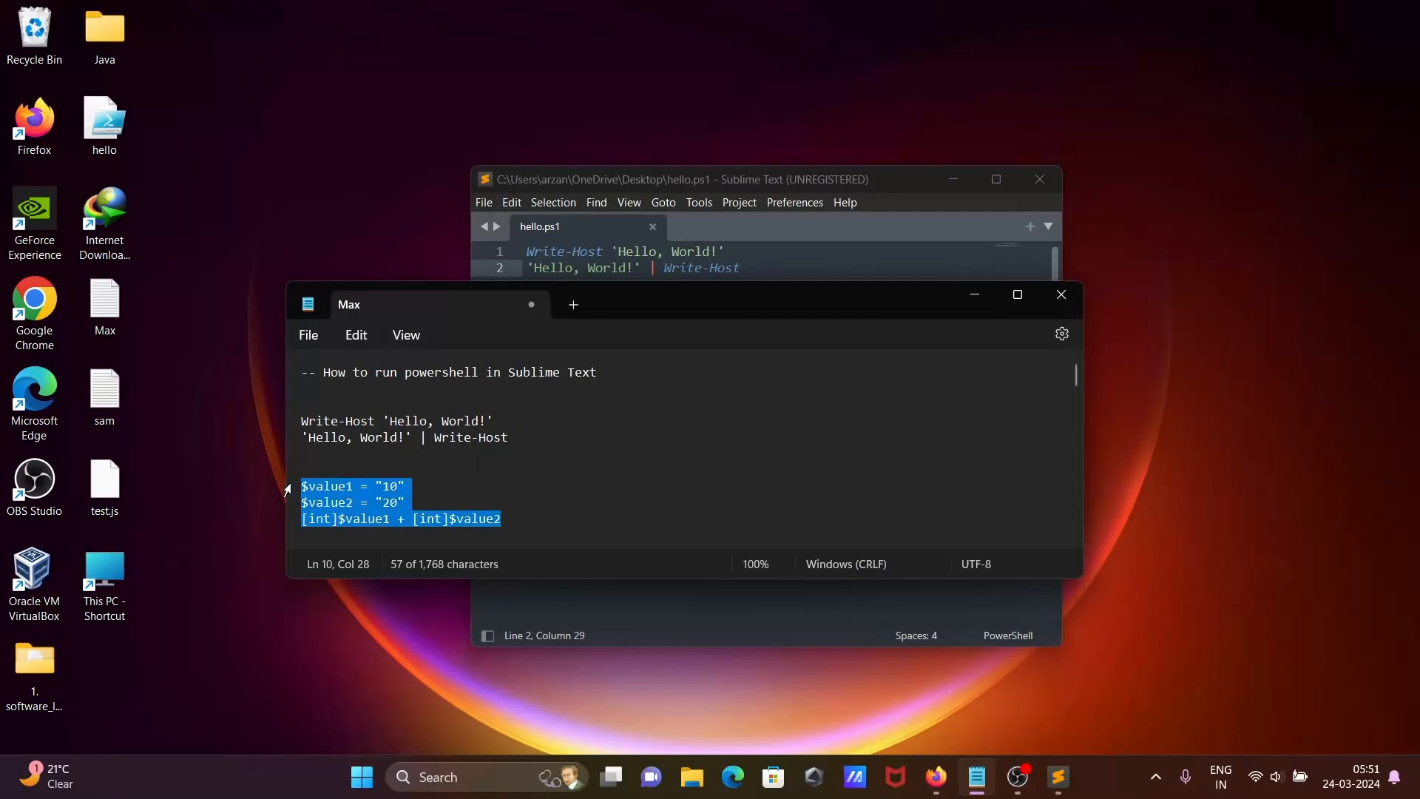
pyautogui.moveTo(852, 263)
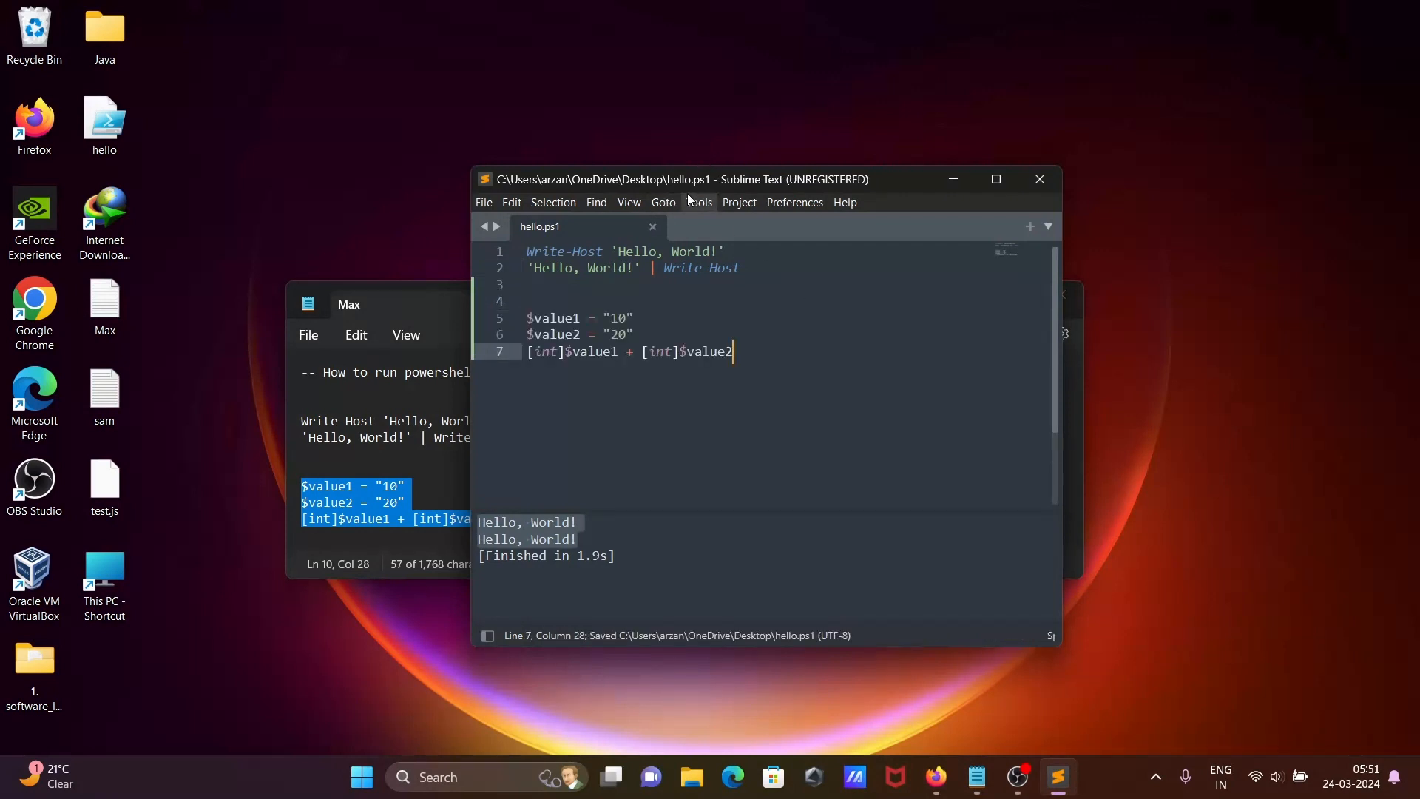
# - Rebuild with Powershell to print 30 below Hello, World!, then select the sum lines
pyautogui.click(698, 202)
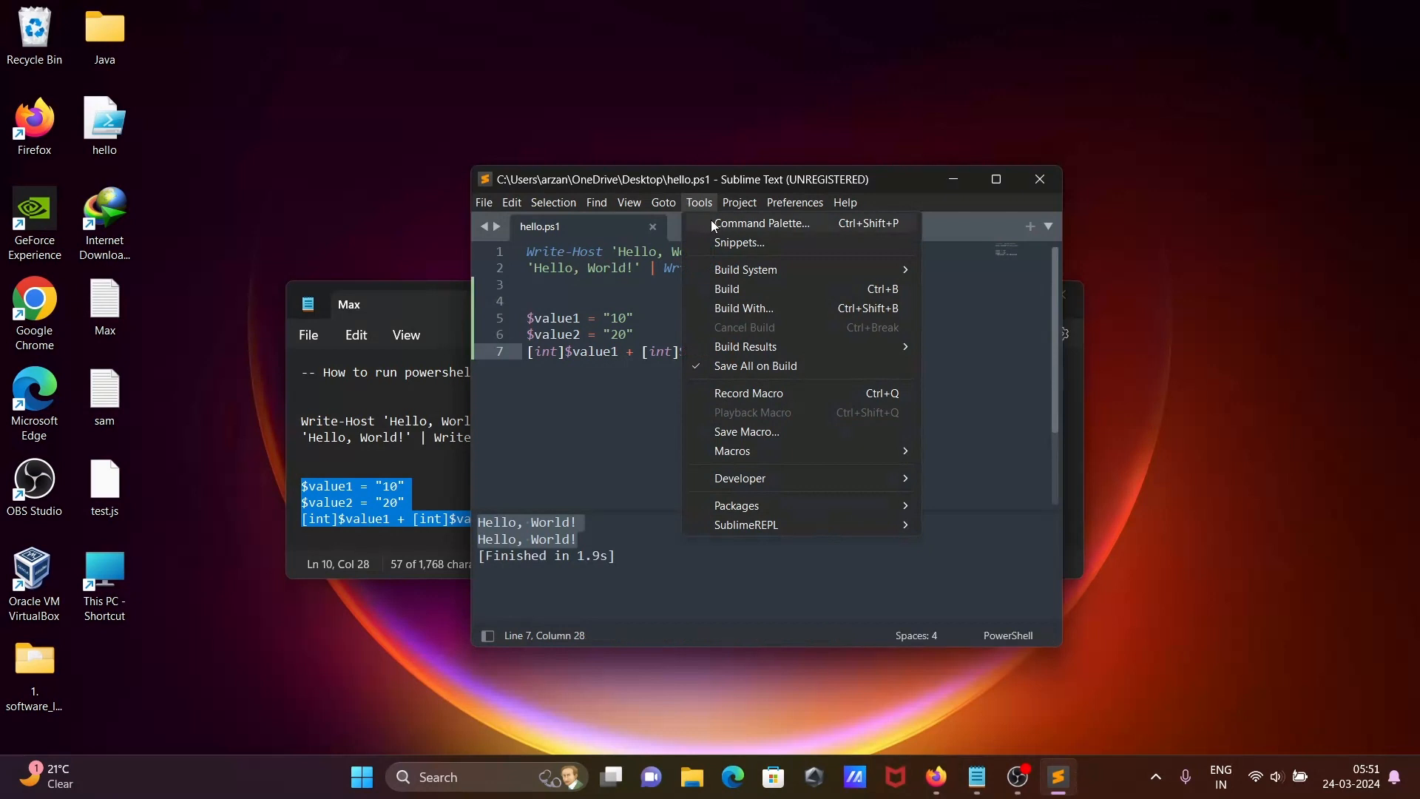
pyautogui.click(763, 222)
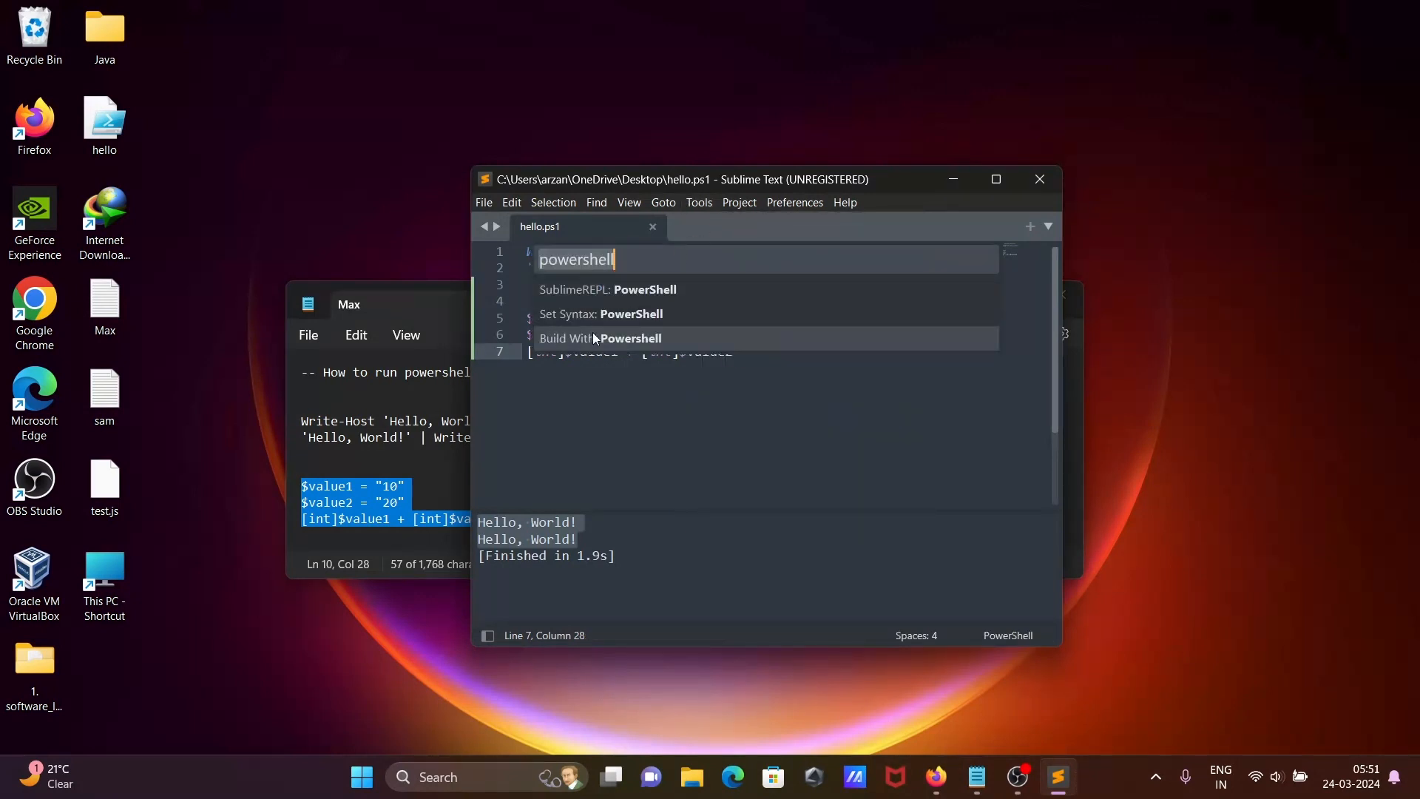
pyautogui.moveTo(599, 338)
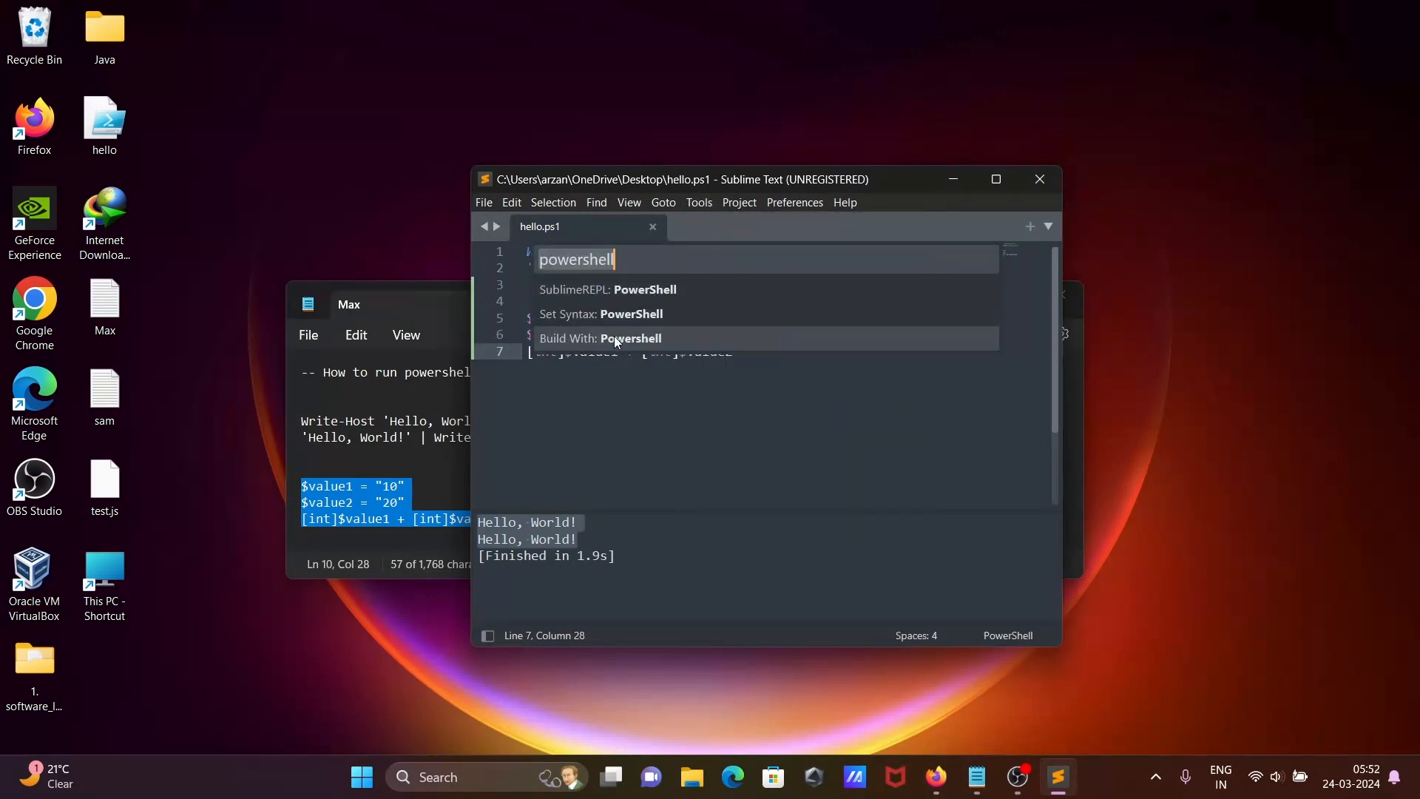
pyautogui.click(600, 338)
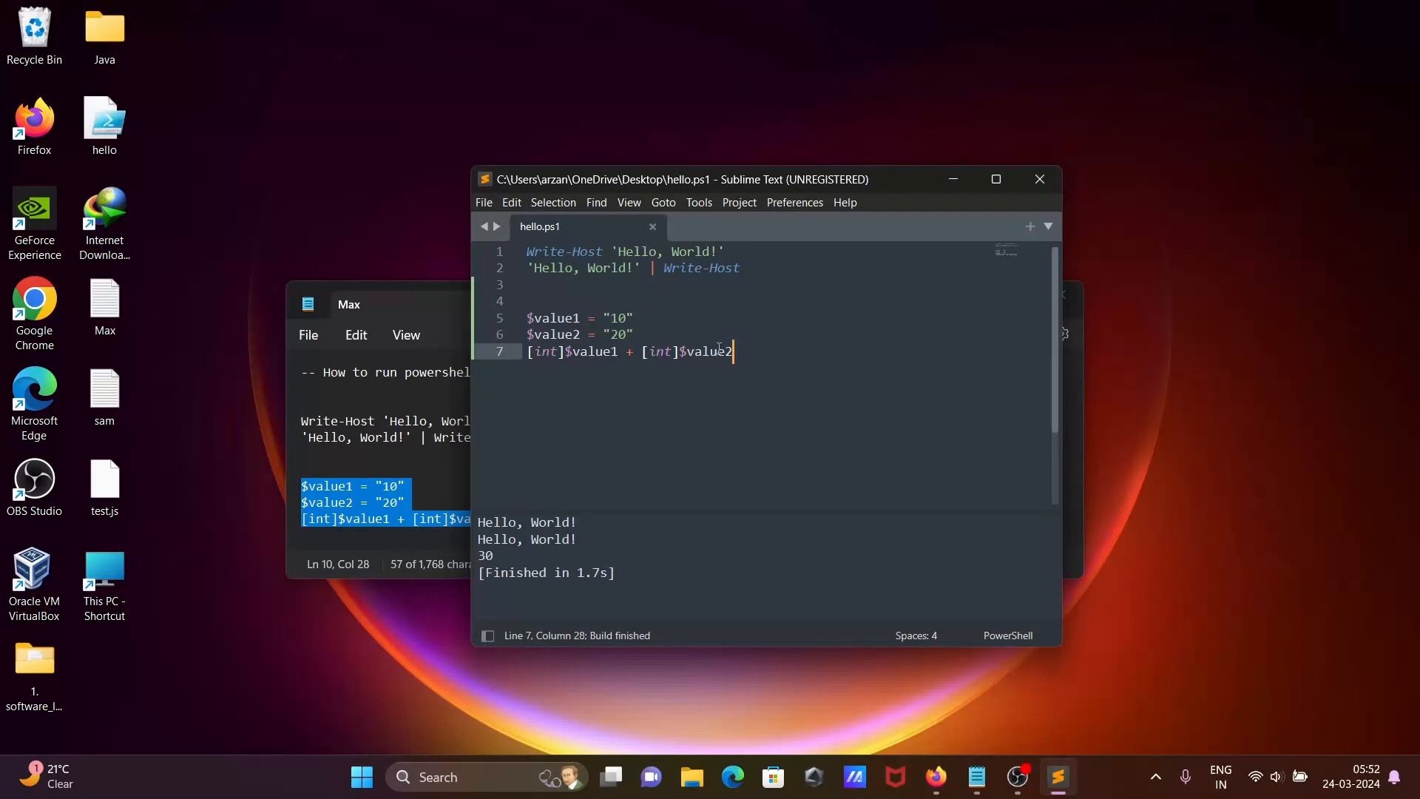
pyautogui.moveTo(528, 318); pyautogui.dragTo(732, 351)
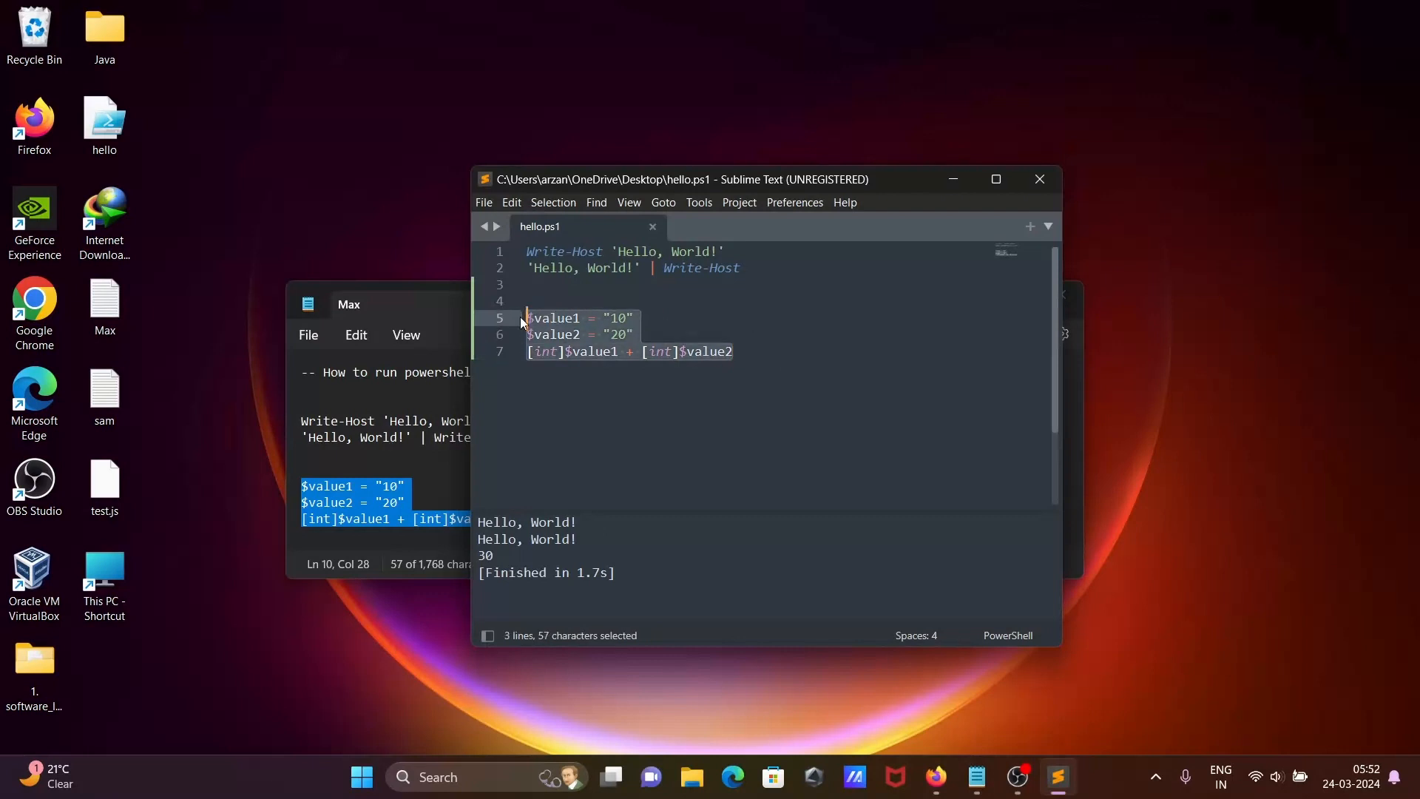